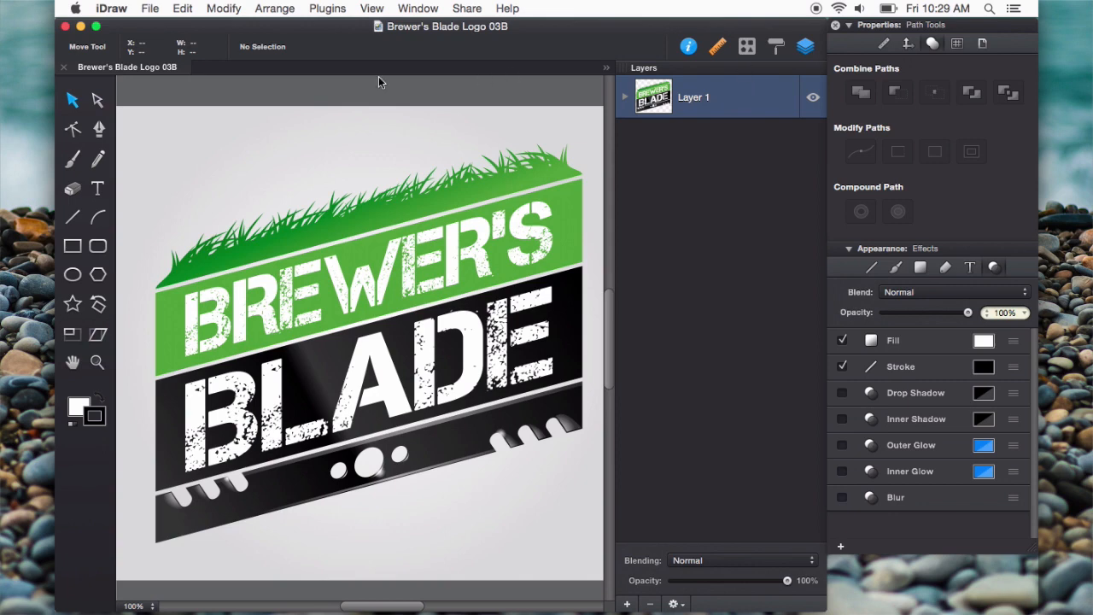
mouse_move(460, 291)
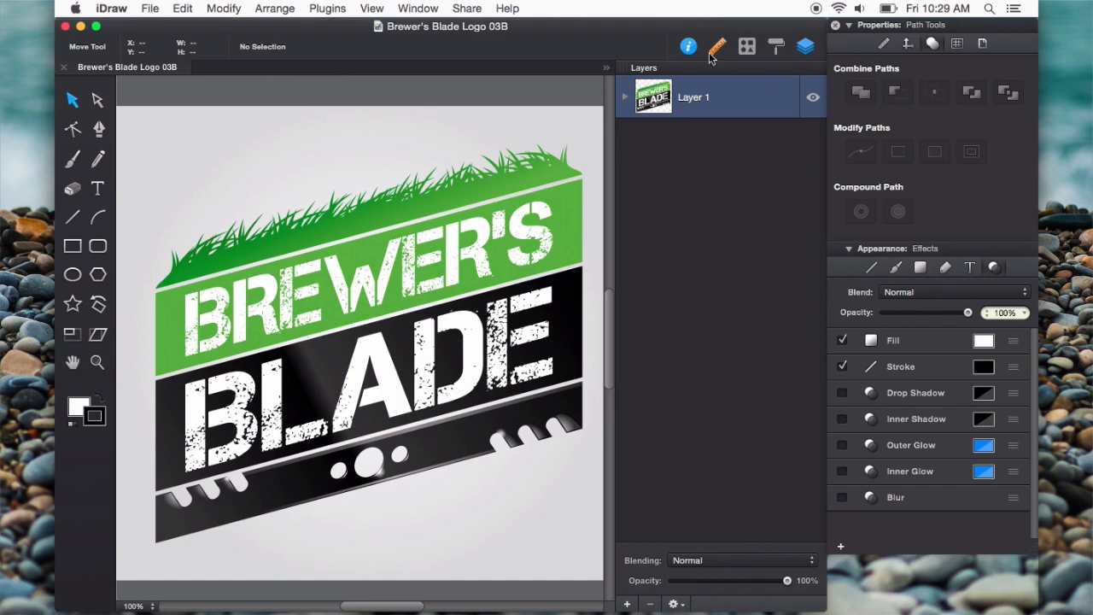
- Start importing a shape library from the toolbar, bringing up the Open file dialog
click(748, 46)
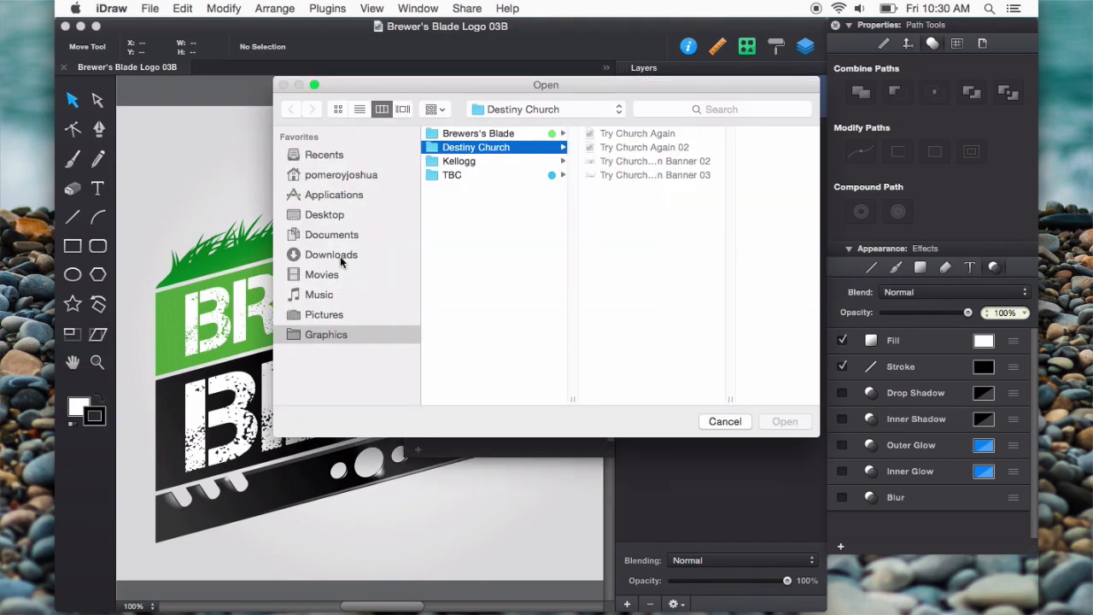
- Load Anchors.idshapes from Downloads > Shapes so its anchor shapes appear in the library panel
click(331, 254)
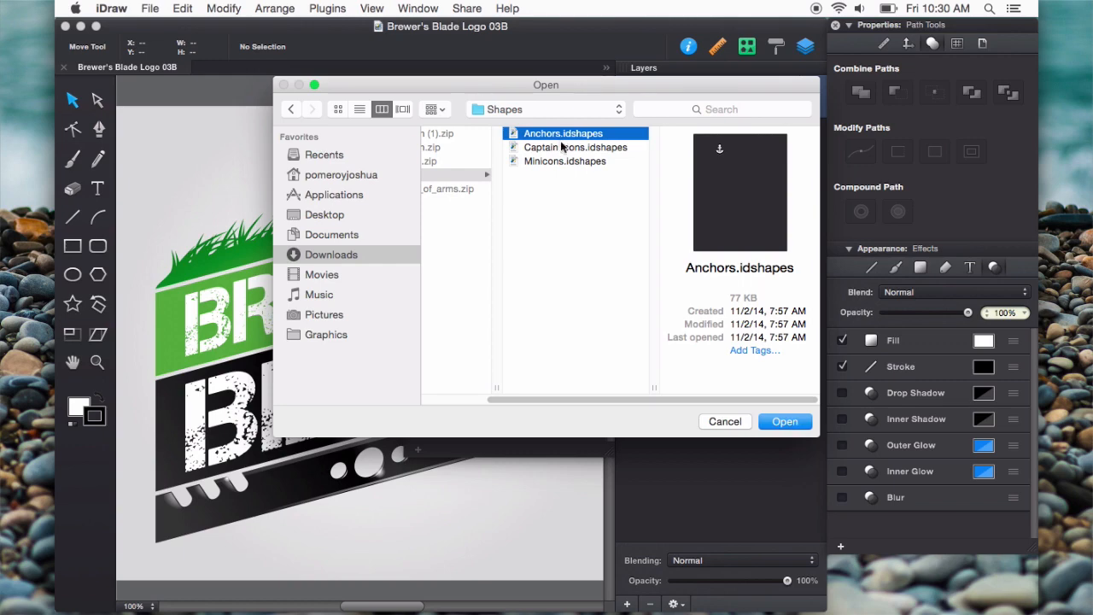
click(786, 420)
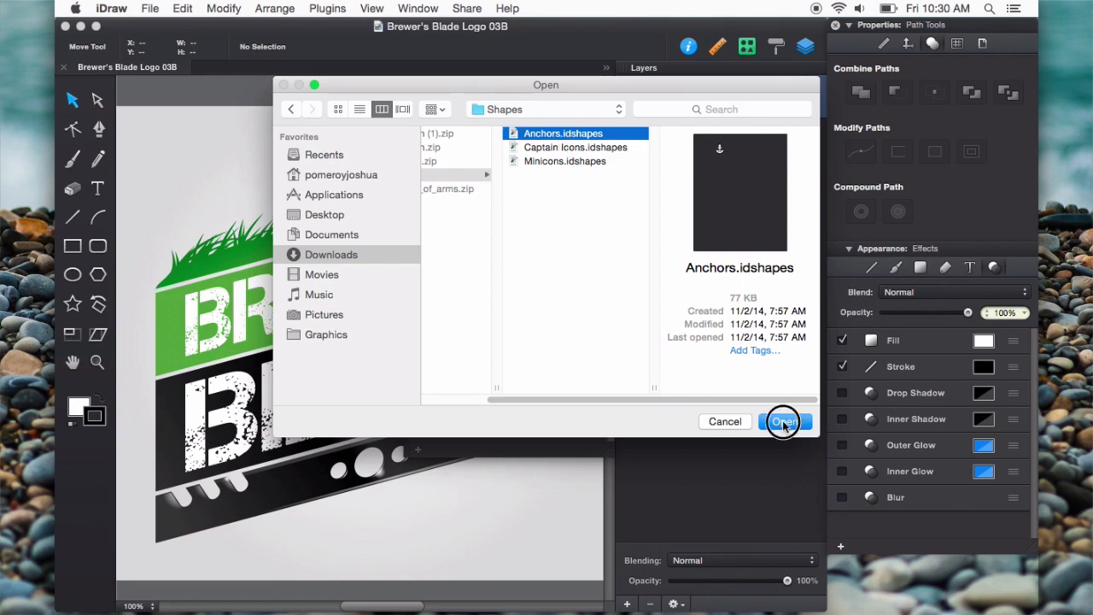
click(786, 422)
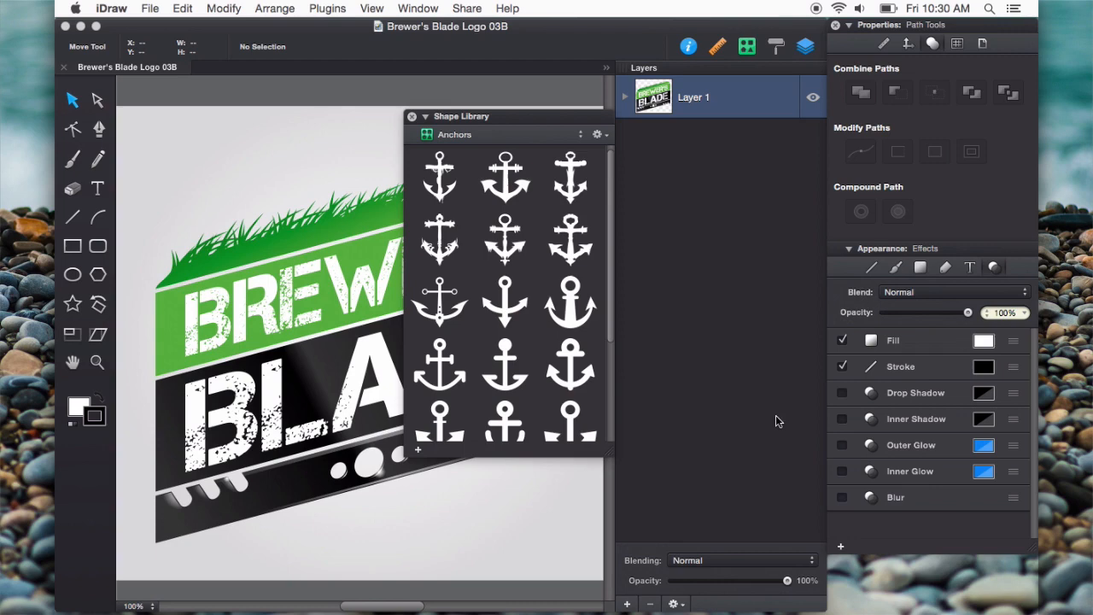
- Show the Anchors library panel's management options via its gear menu
scroll(down, 3)
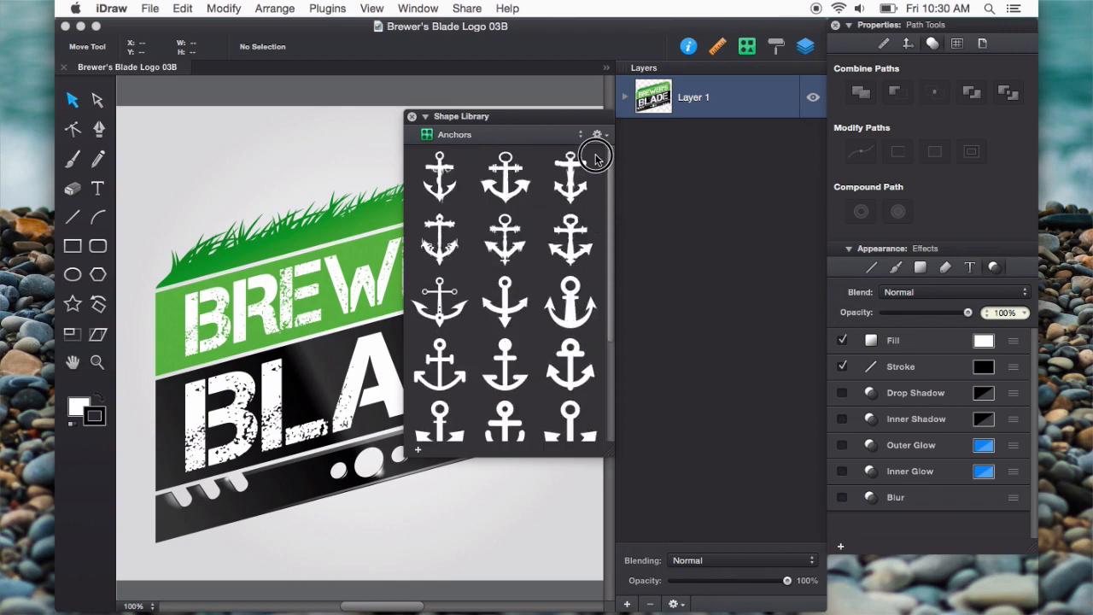
click(598, 133)
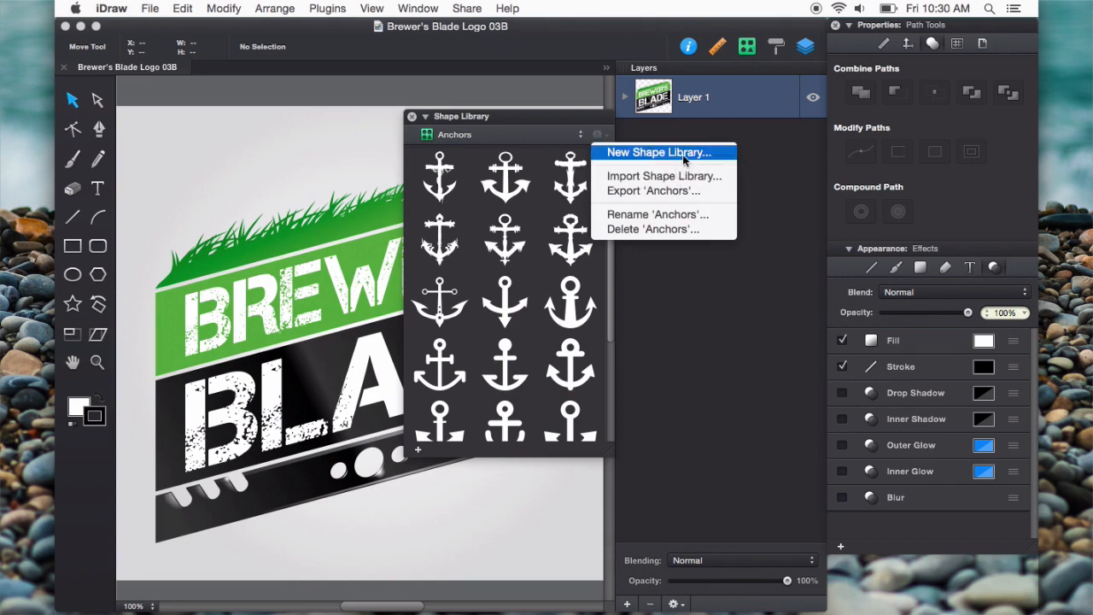
mouse_move(605, 140)
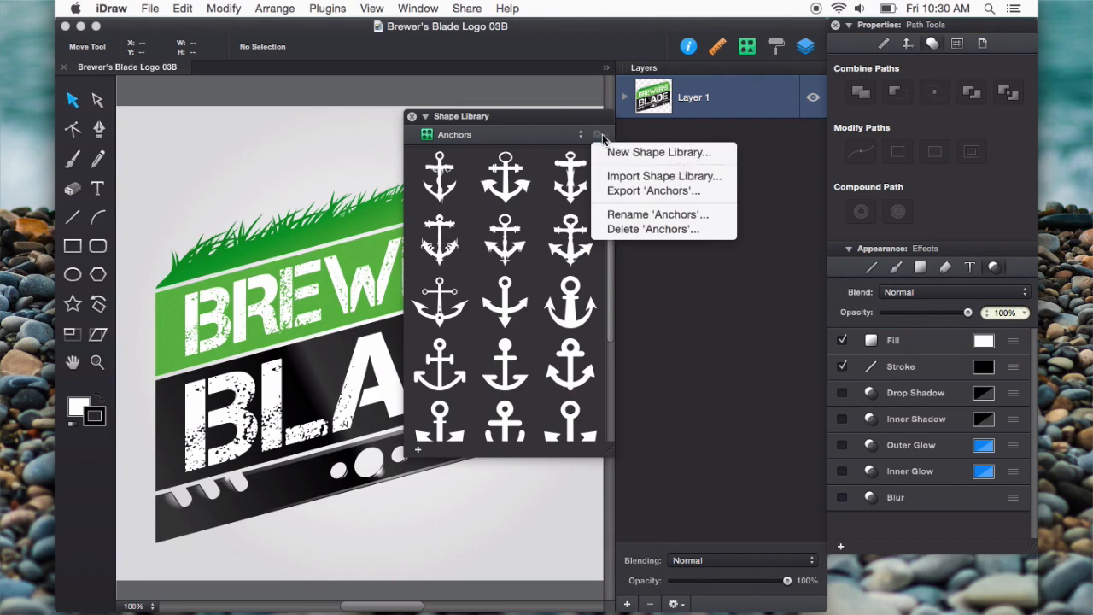
mouse_move(663, 191)
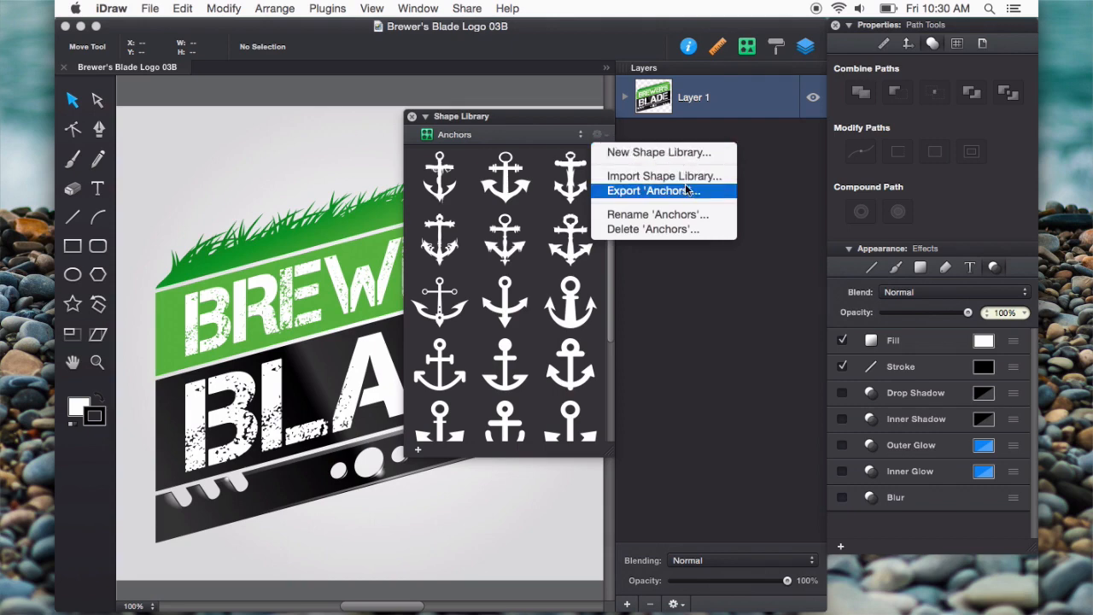
- Import Captain Icons.idshapes into the shape library panel and reopen the library options
click(663, 175)
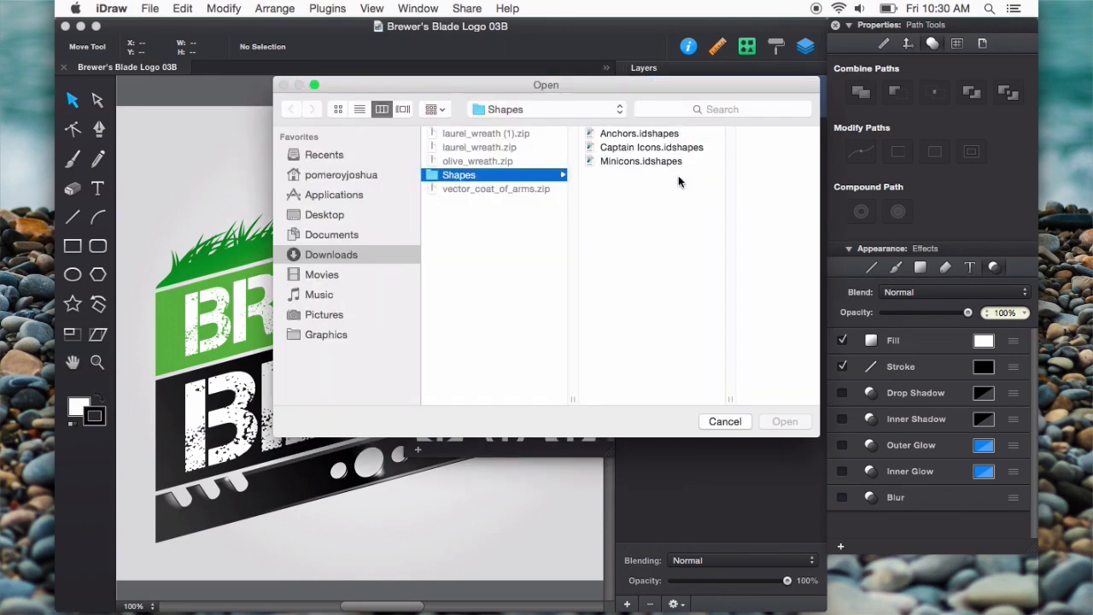
click(650, 147)
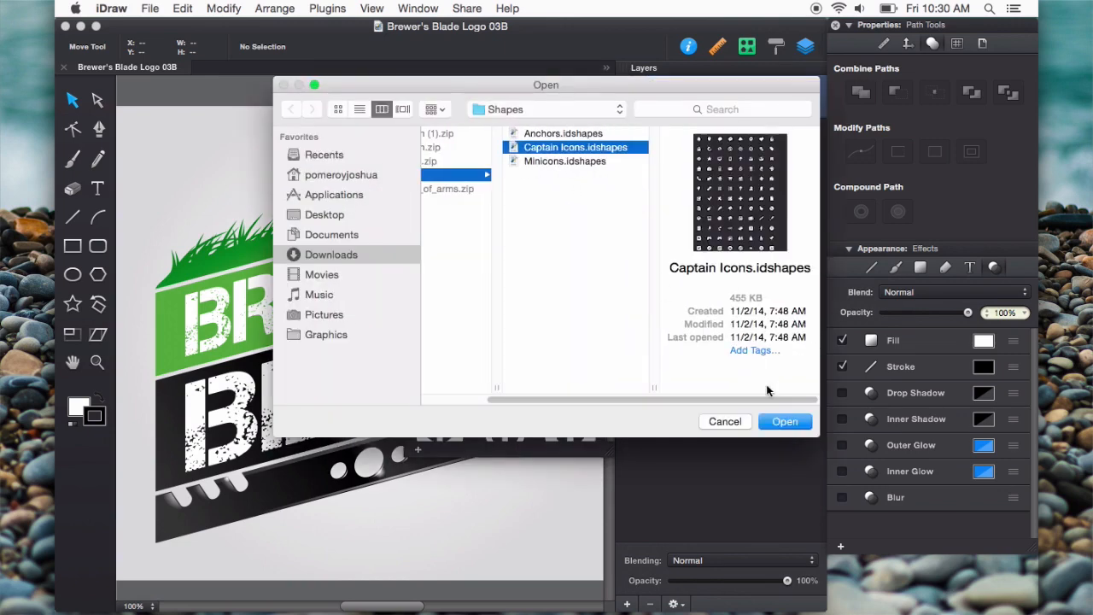
mouse_move(762, 407)
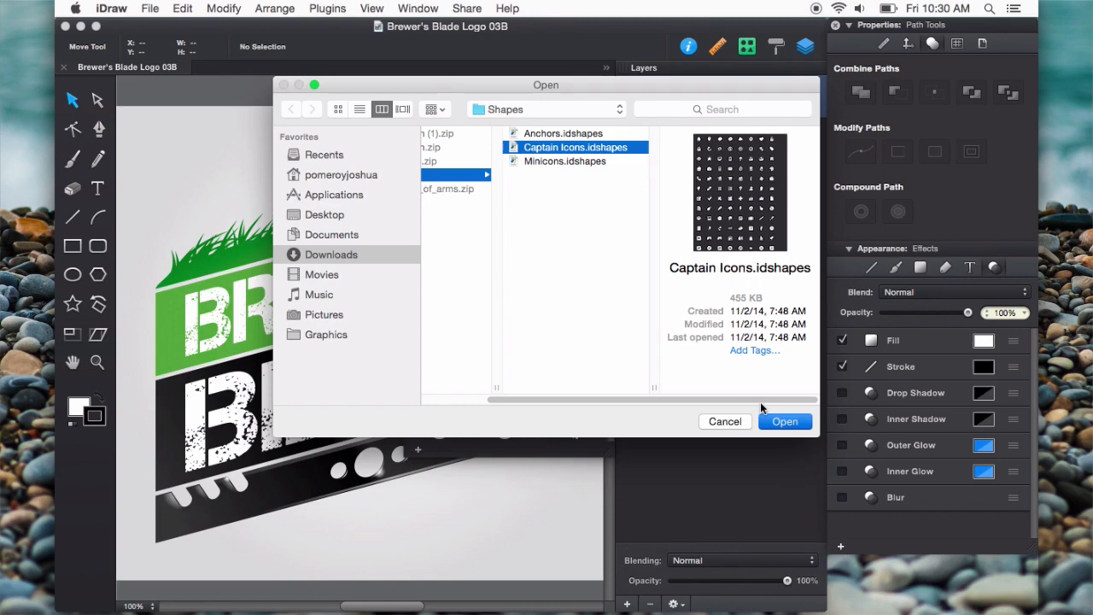
click(784, 421)
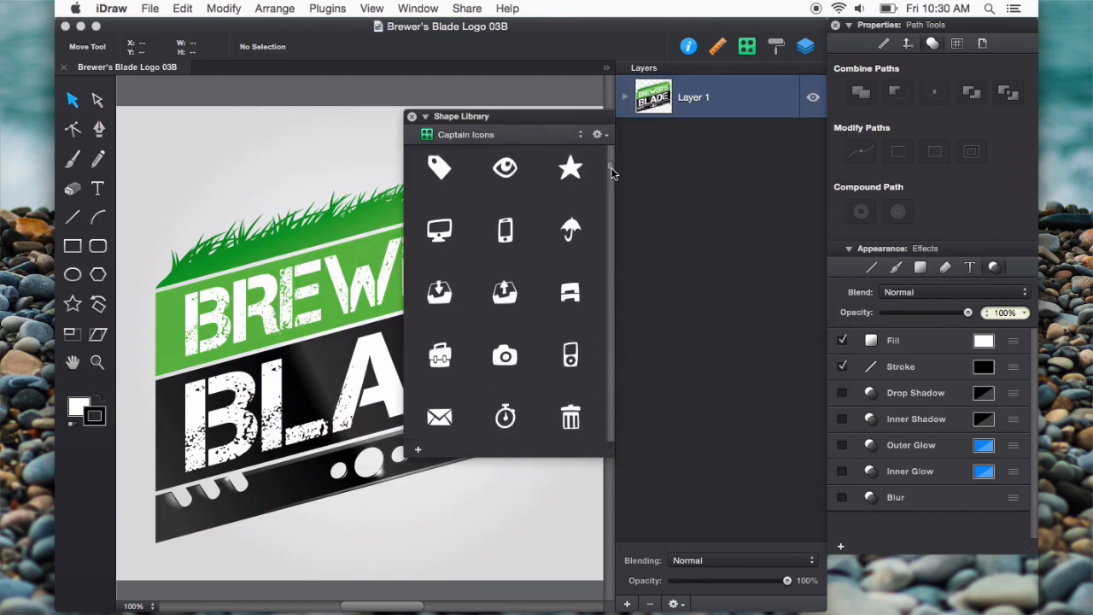
scroll(down, 3)
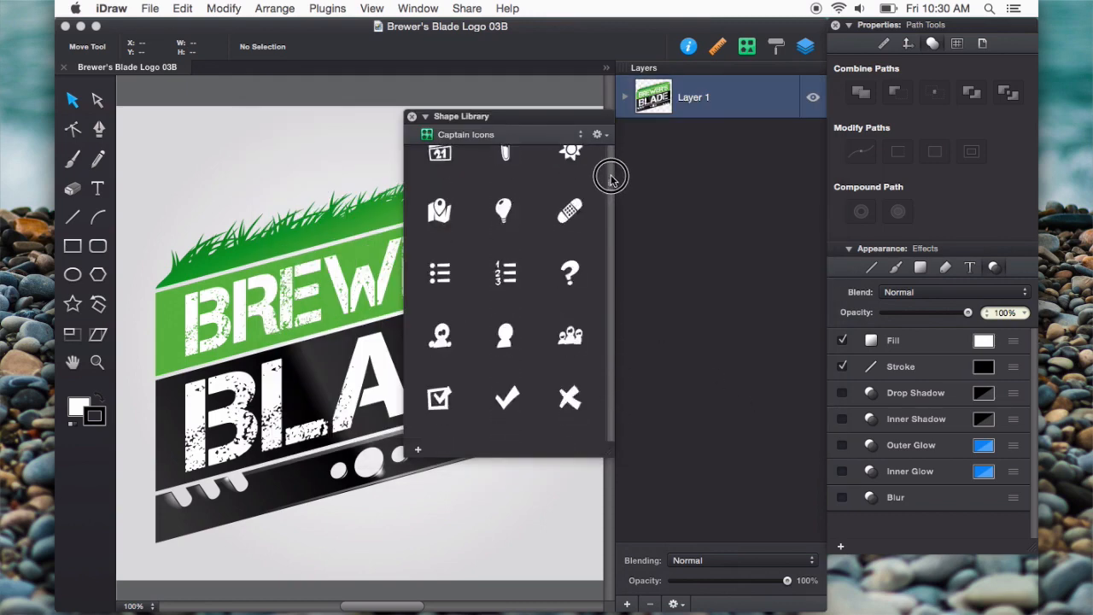
click(597, 133)
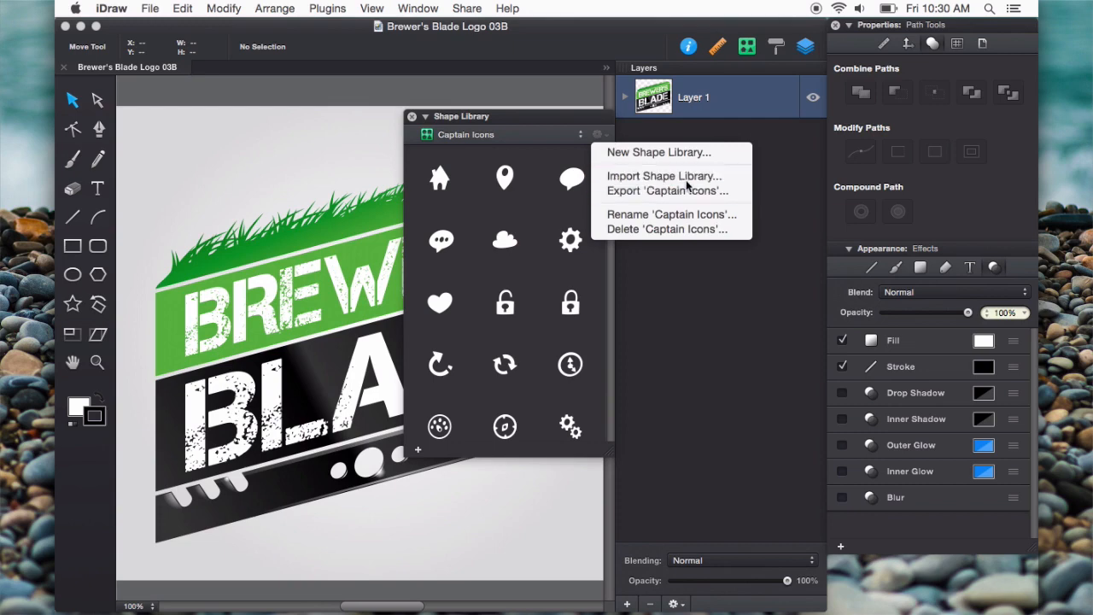
- Import Minicons.idshapes, adding it alongside Anchors and Captain Icons
click(663, 174)
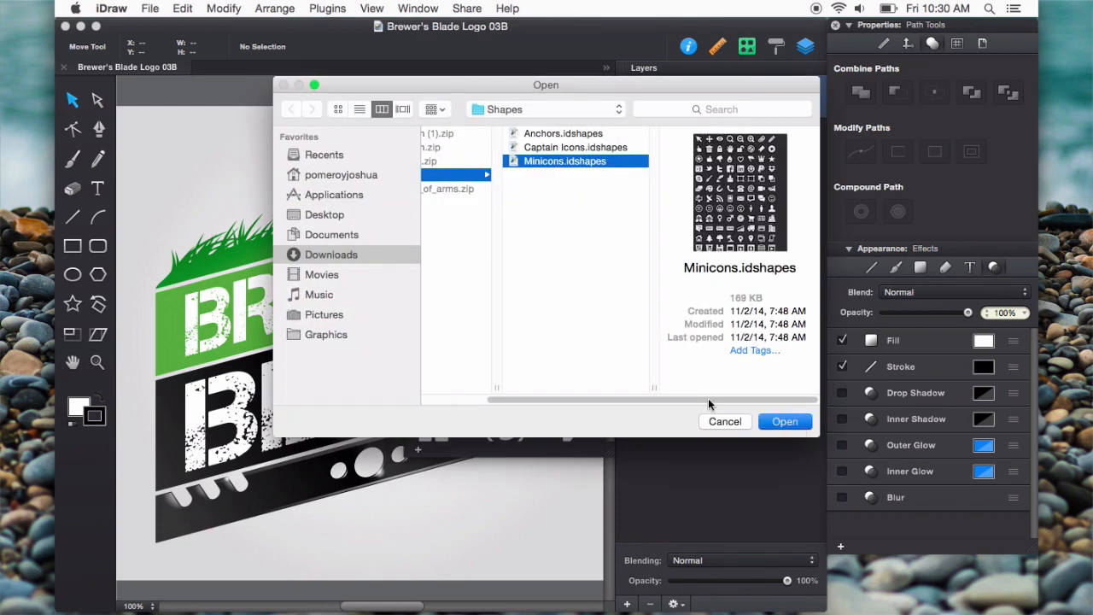
click(786, 421)
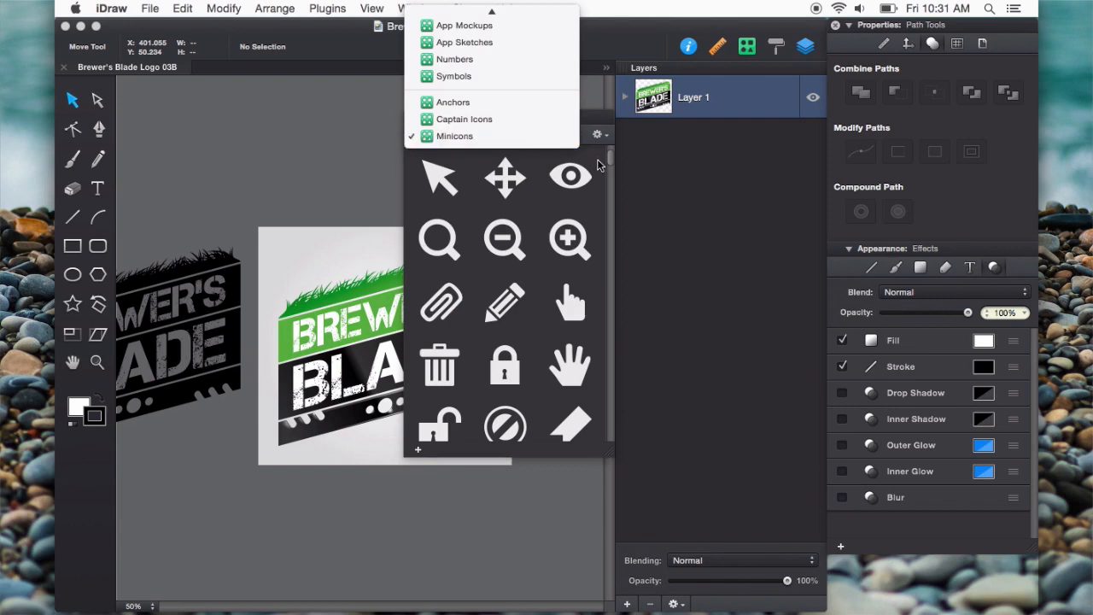
- Create a new empty shape library named 'Brewer' and make it the active library
click(455, 137)
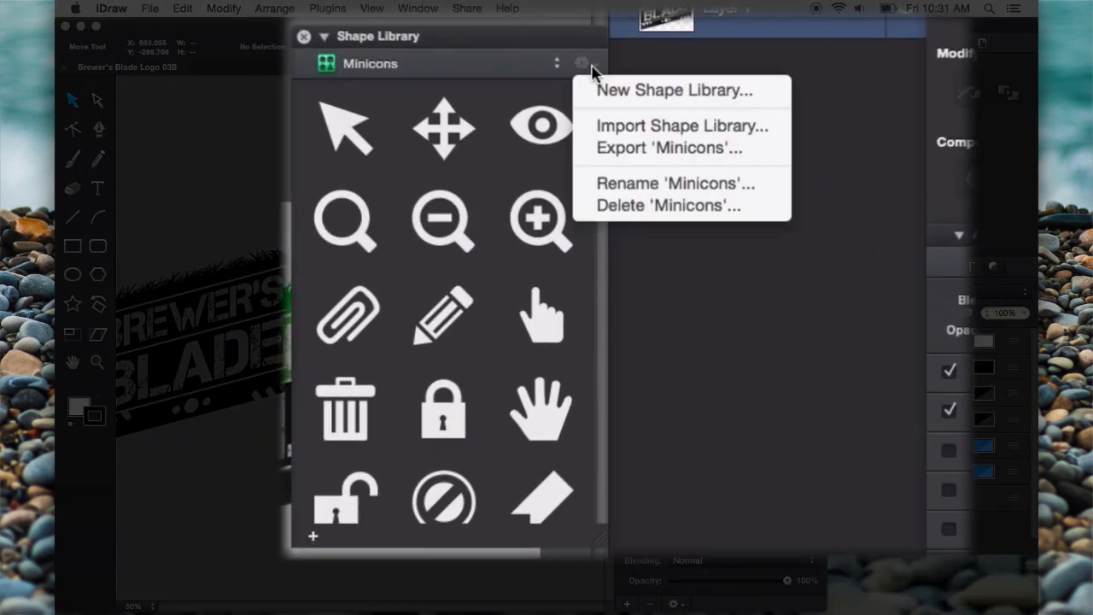
click(670, 88)
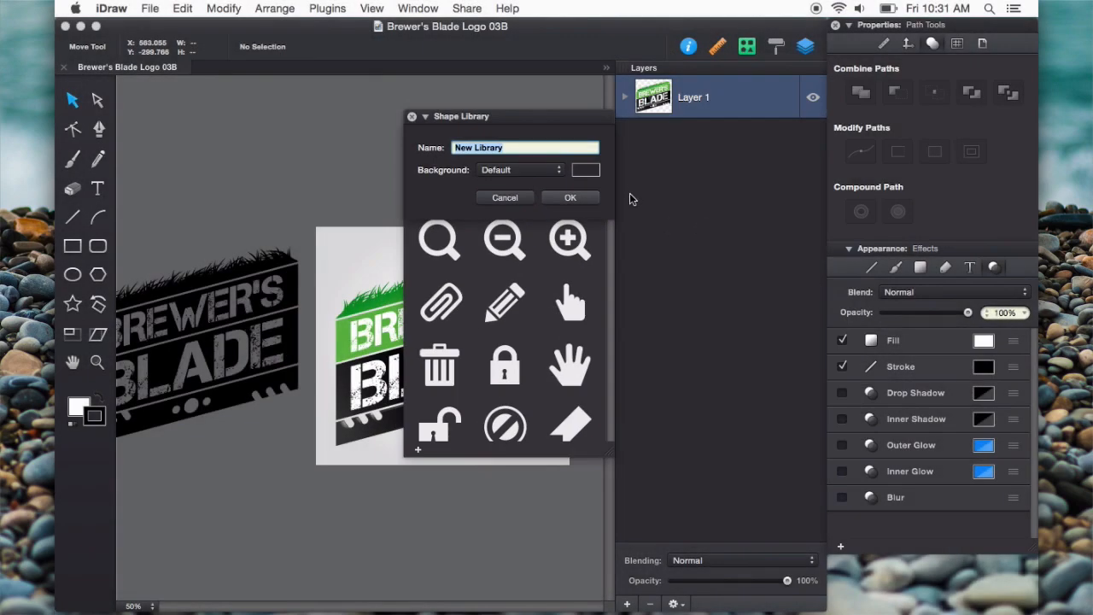
text(Brewer)
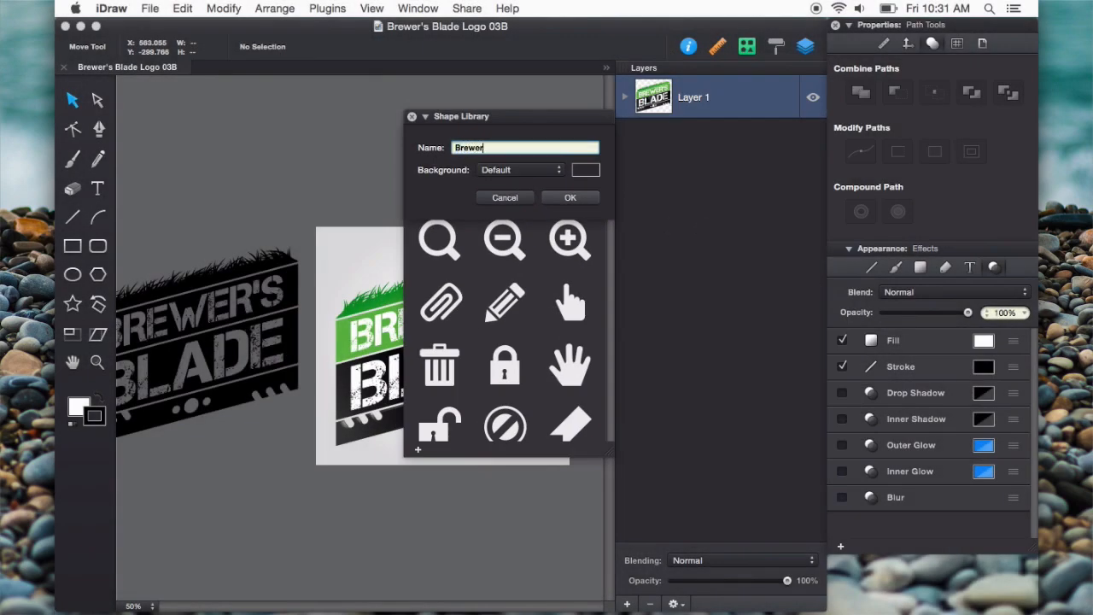
click(570, 198)
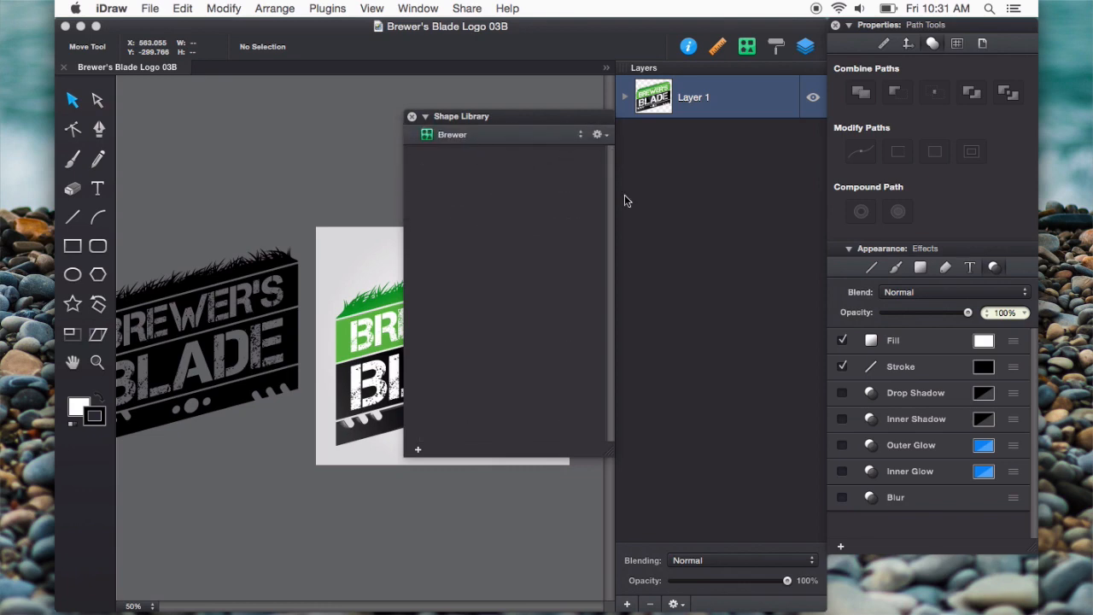
mouse_move(246, 437)
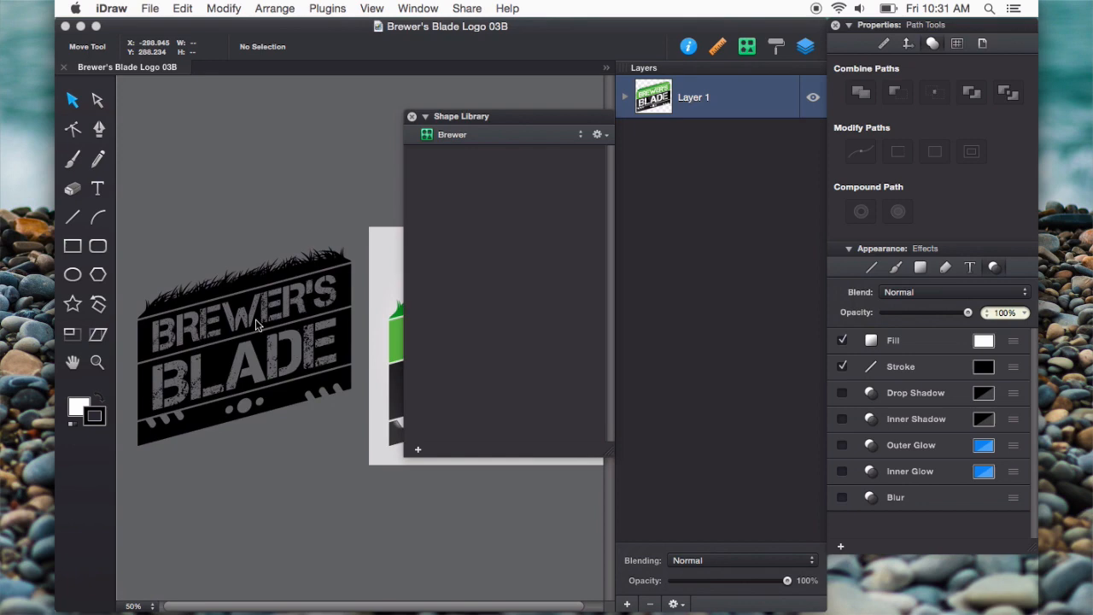
- Select the grouped black Brewer's Blade logo and save it as a shape in the Brewer library
click(247, 328)
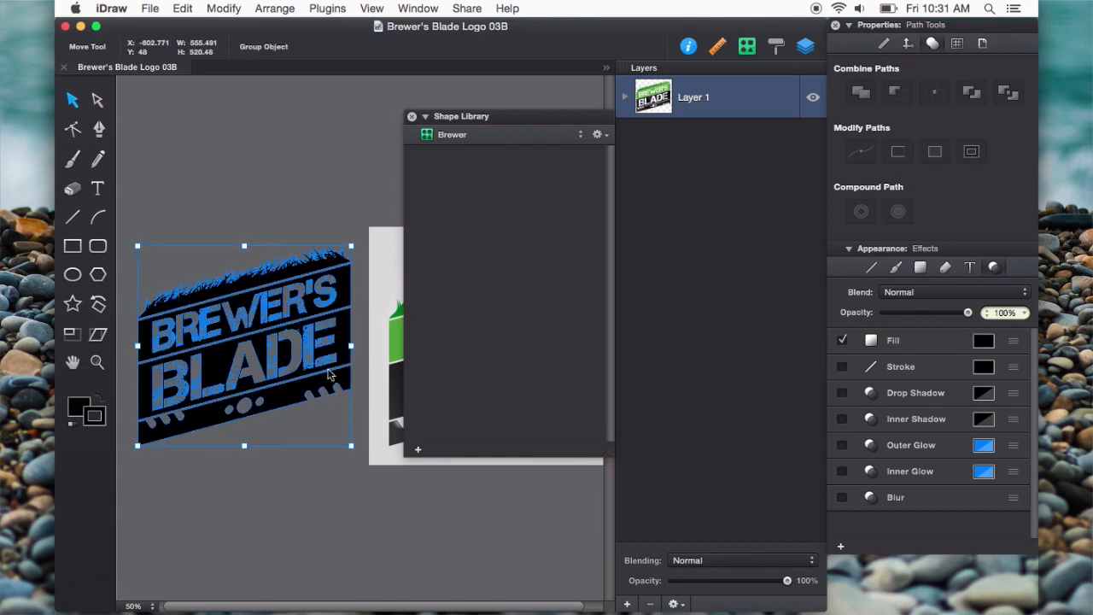
mouse_move(270, 379)
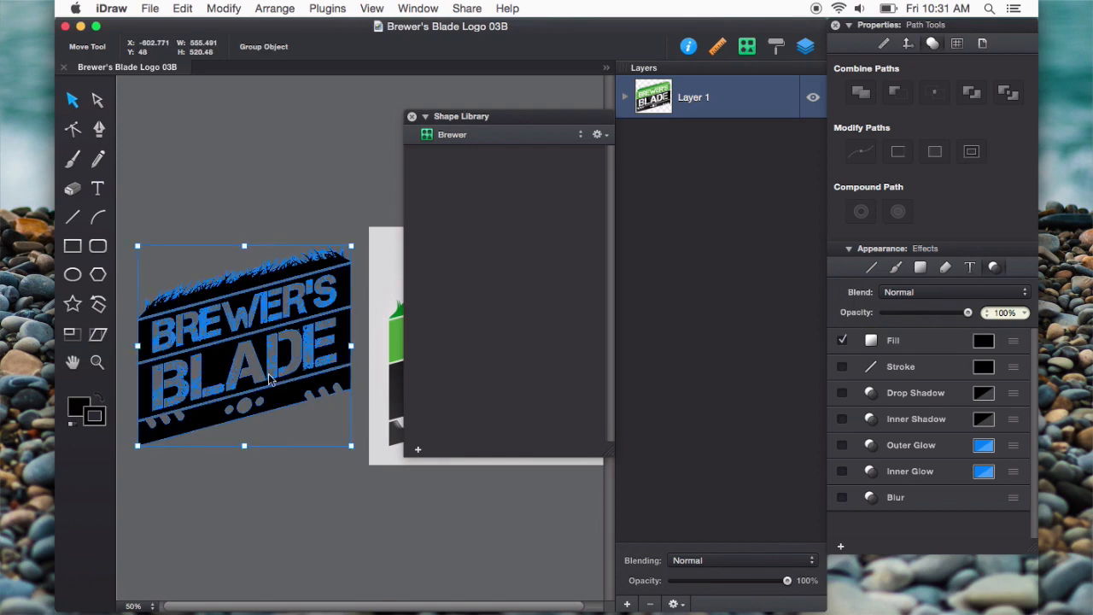
mouse_move(451, 287)
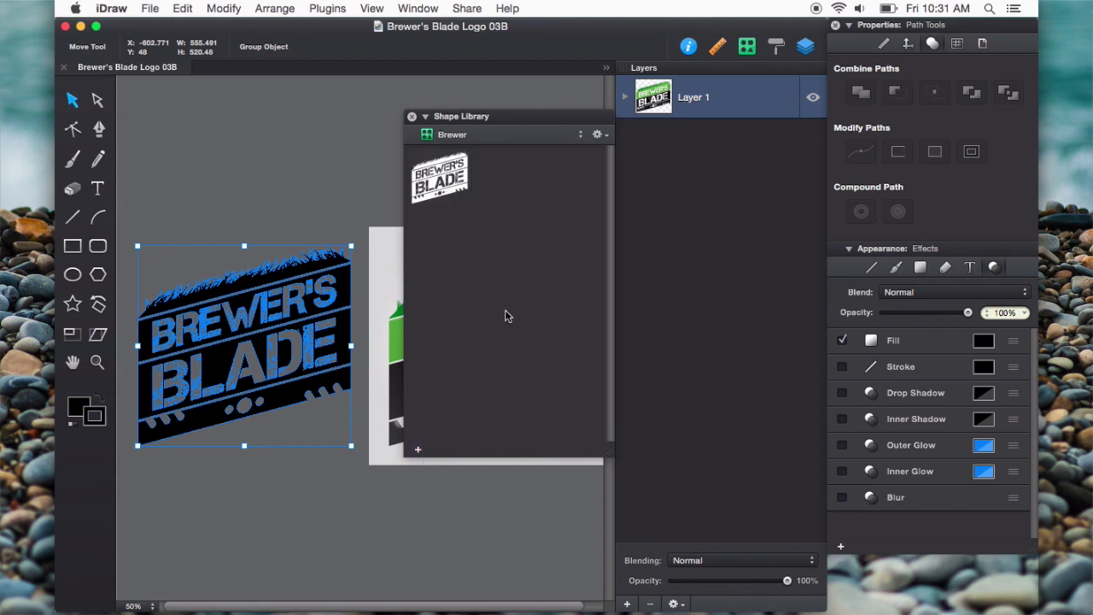
mouse_move(543, 322)
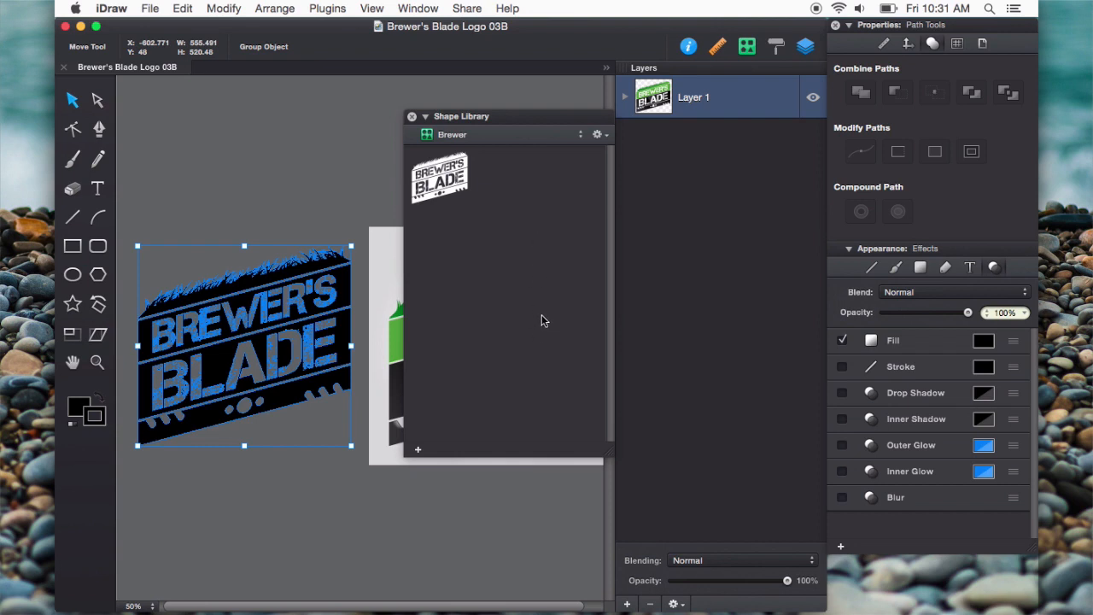
mouse_move(512, 259)
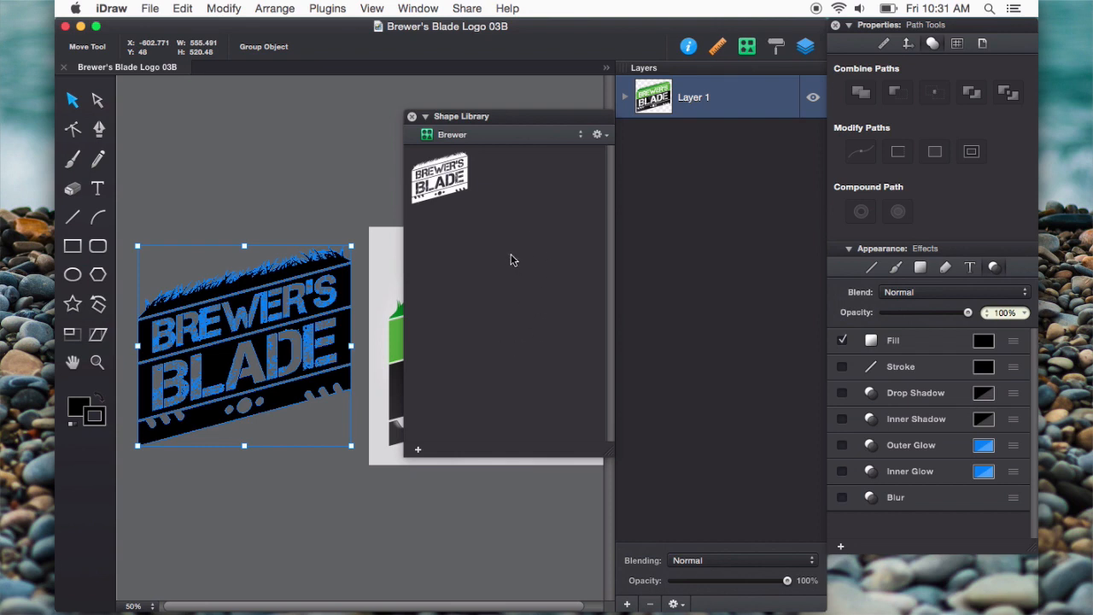
click(439, 176)
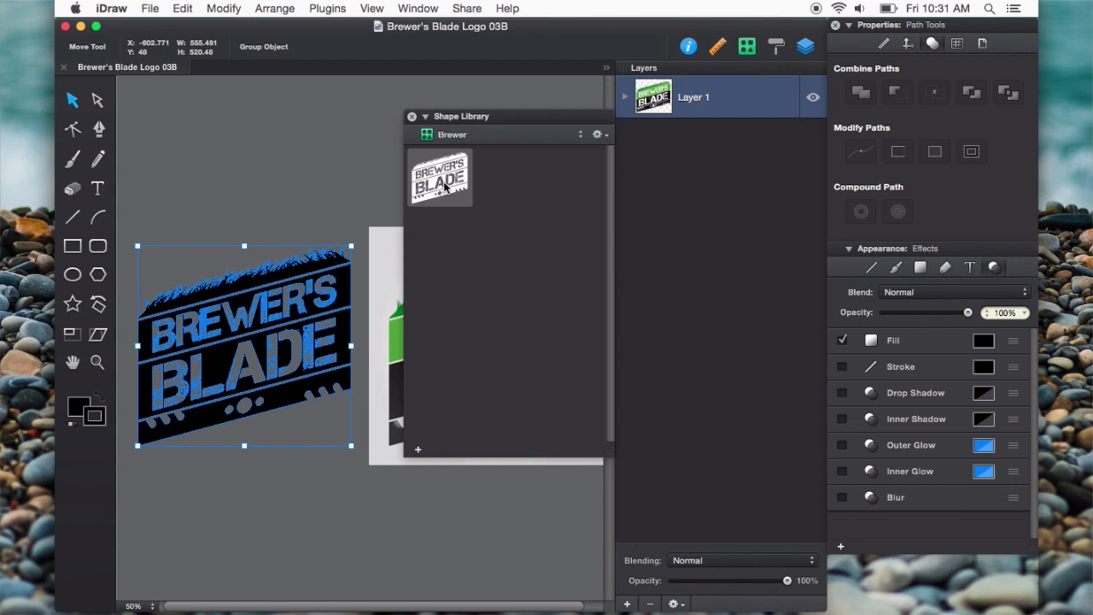
mouse_move(294, 205)
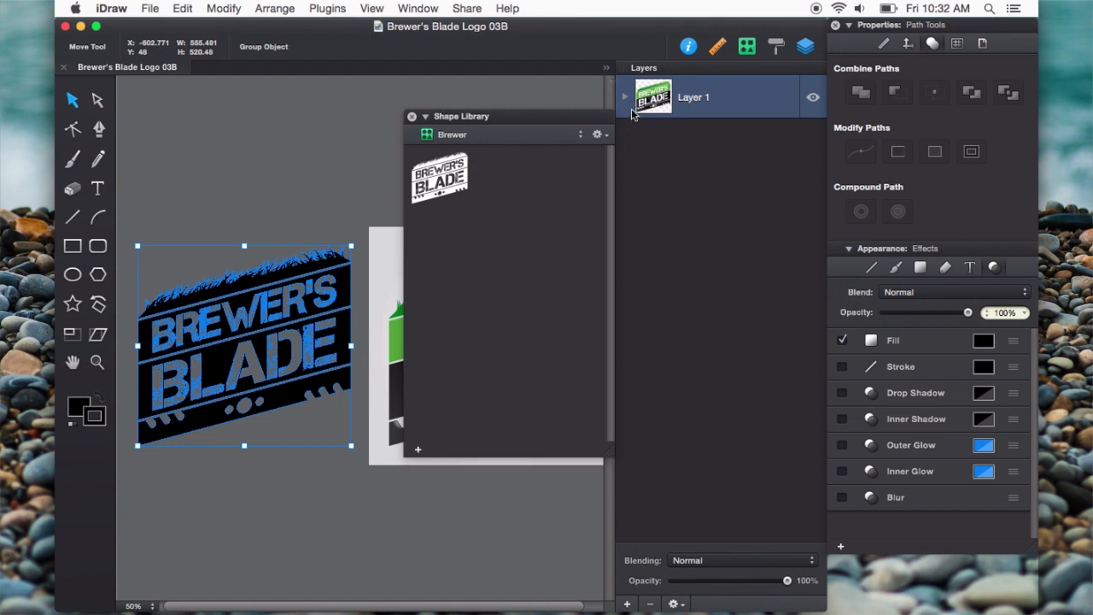
click(625, 95)
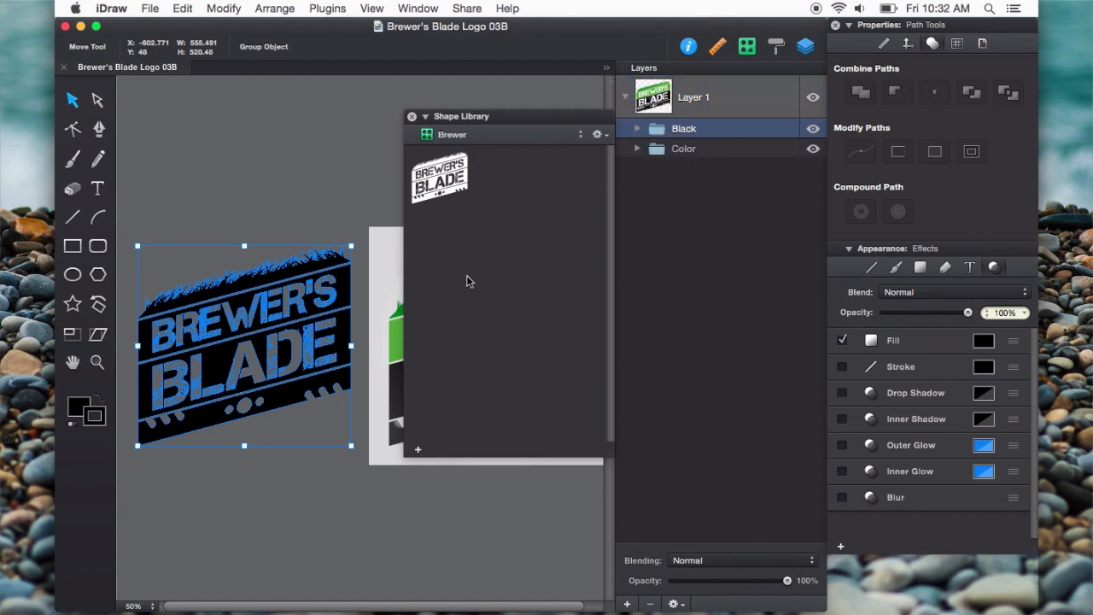
- From the Black group, add the dotted band, Grass and BLADE lettering as separate Brewer library shapes
click(637, 128)
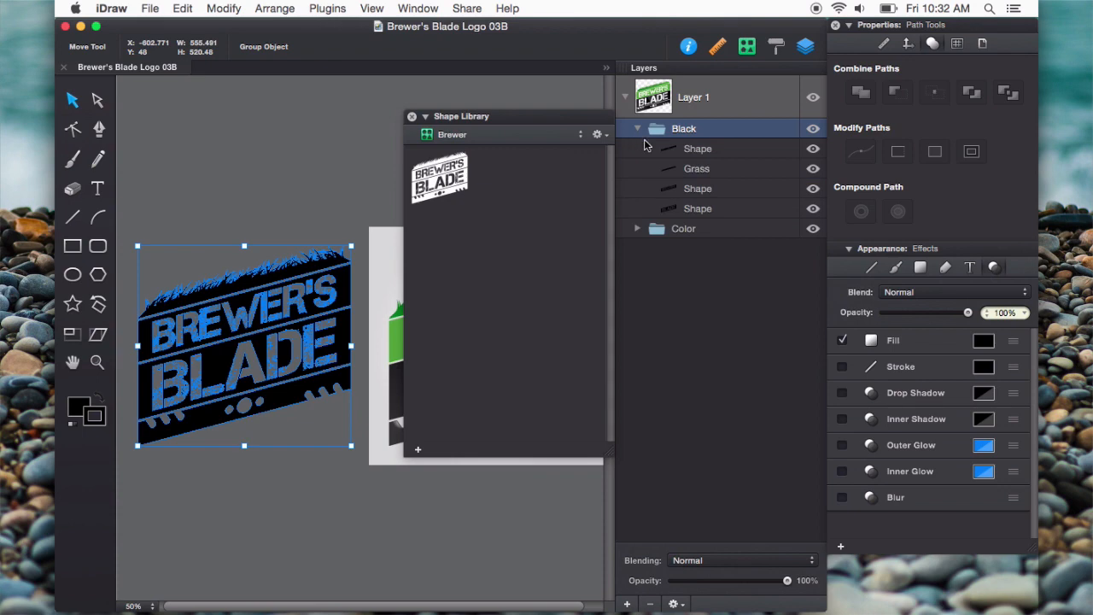
click(697, 208)
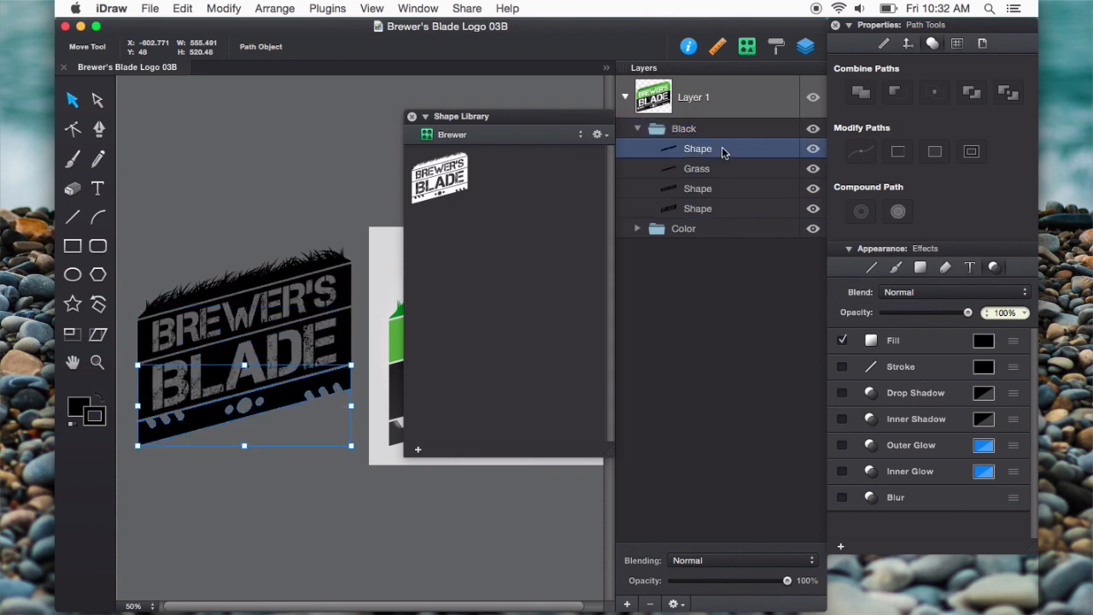
click(697, 169)
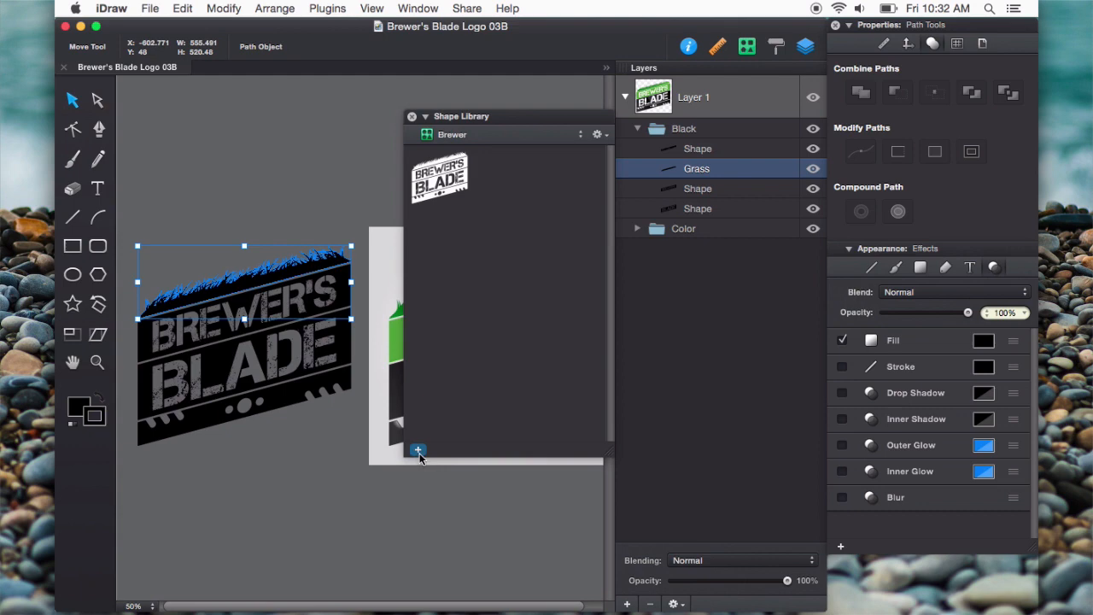
click(416, 451)
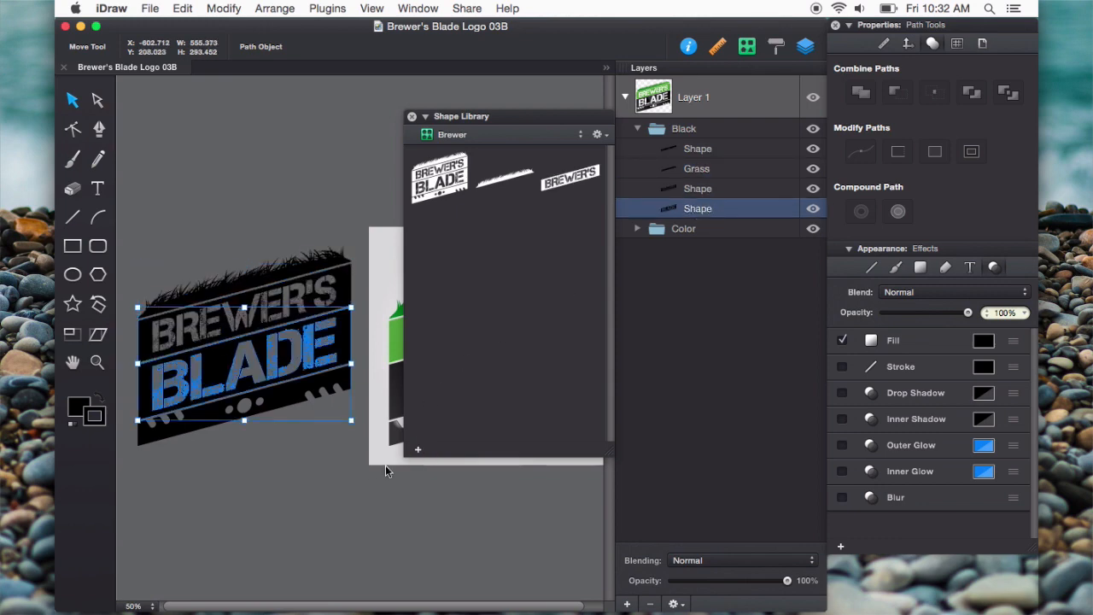
click(697, 149)
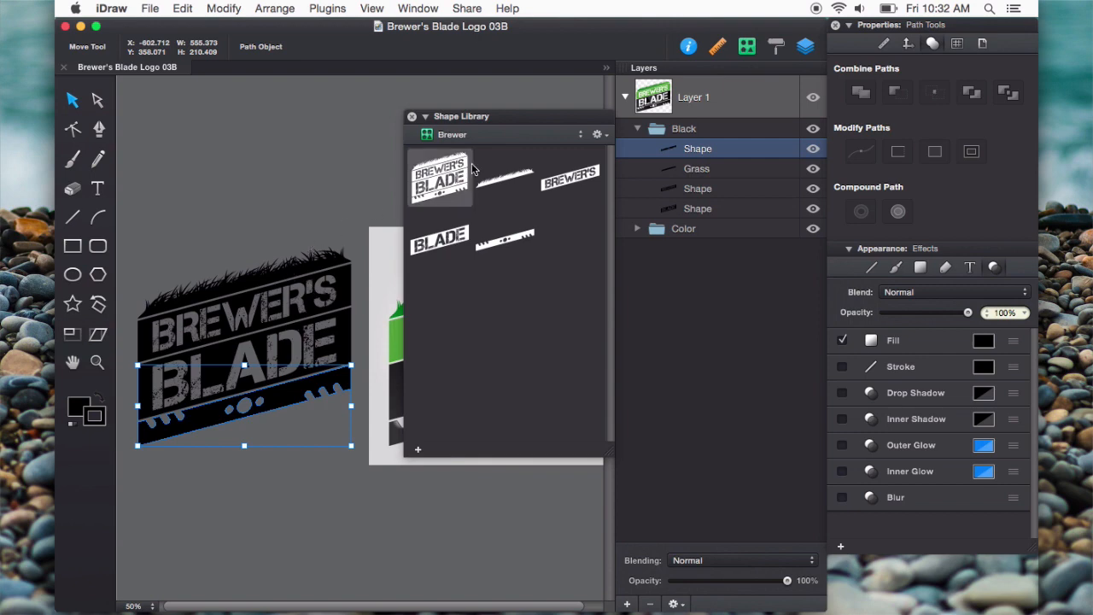
mouse_move(506, 126)
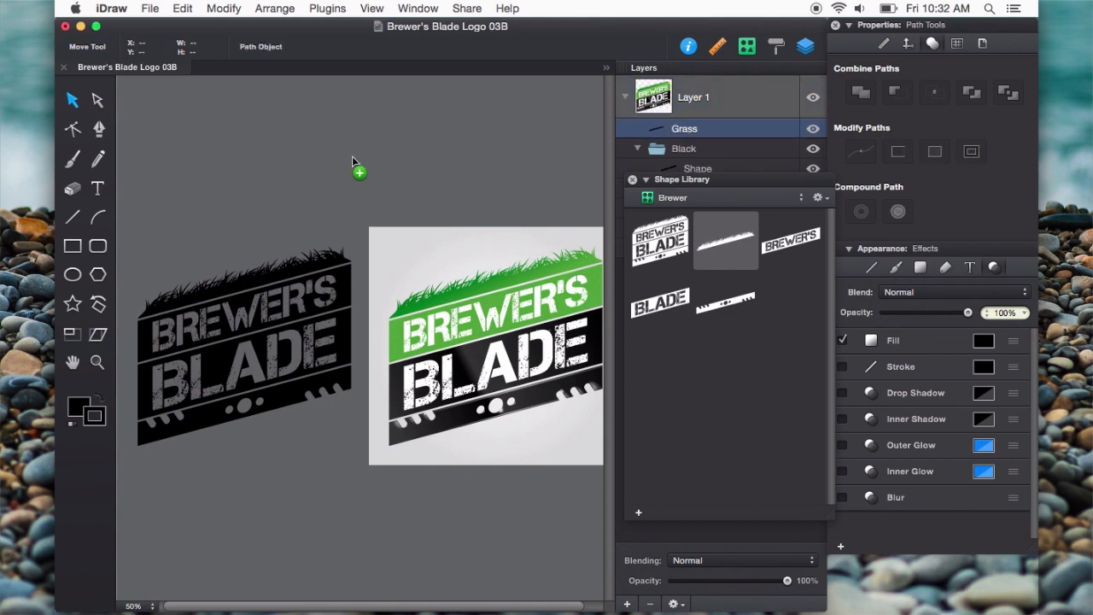
drag(724, 239, 324, 140)
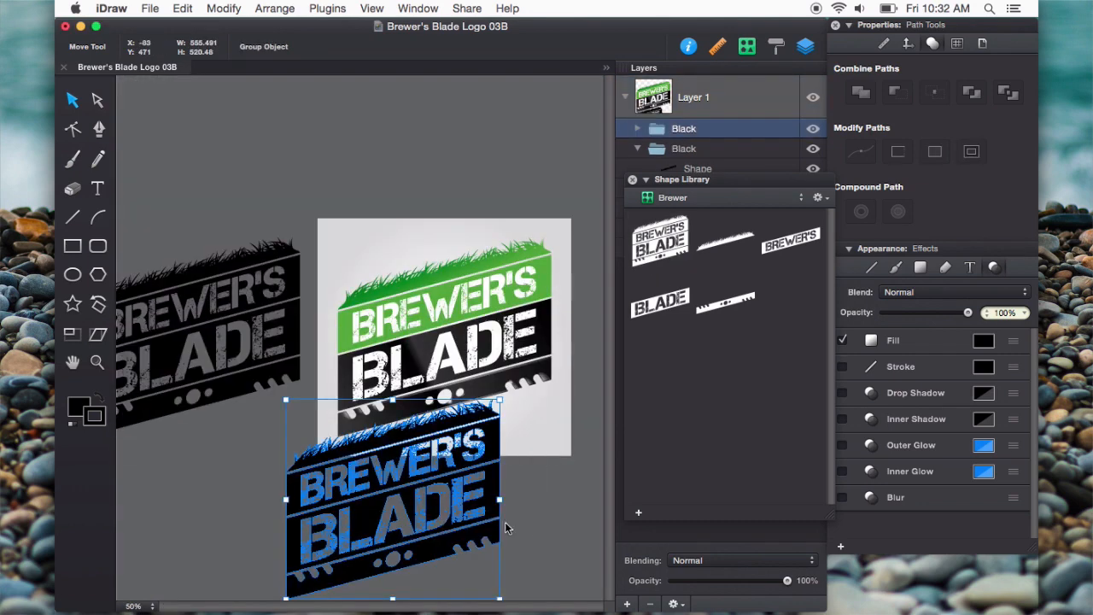
drag(393, 499, 359, 171)
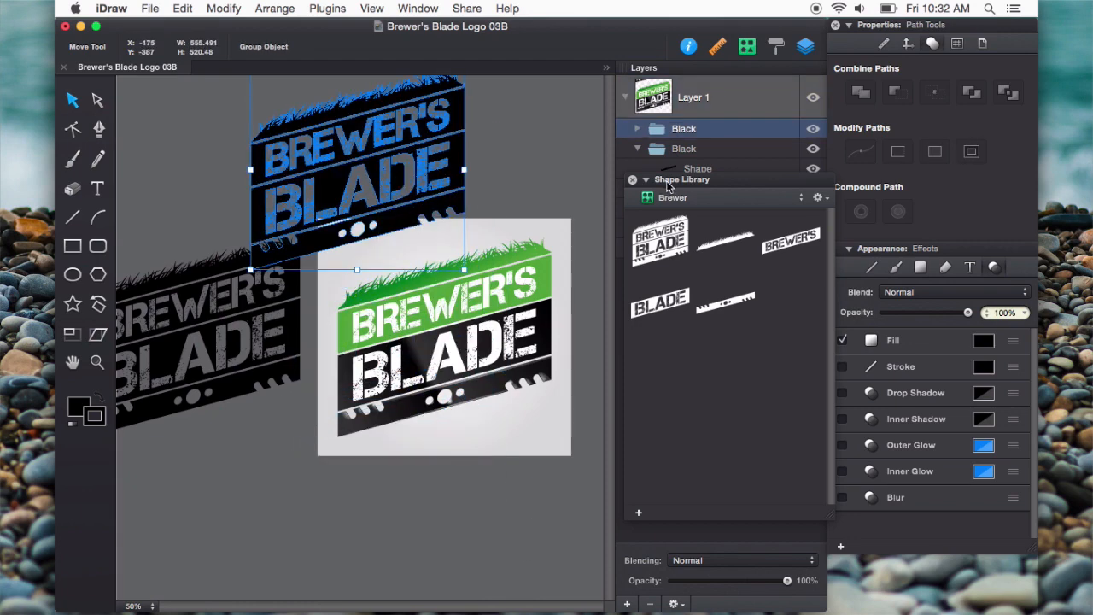
click(639, 128)
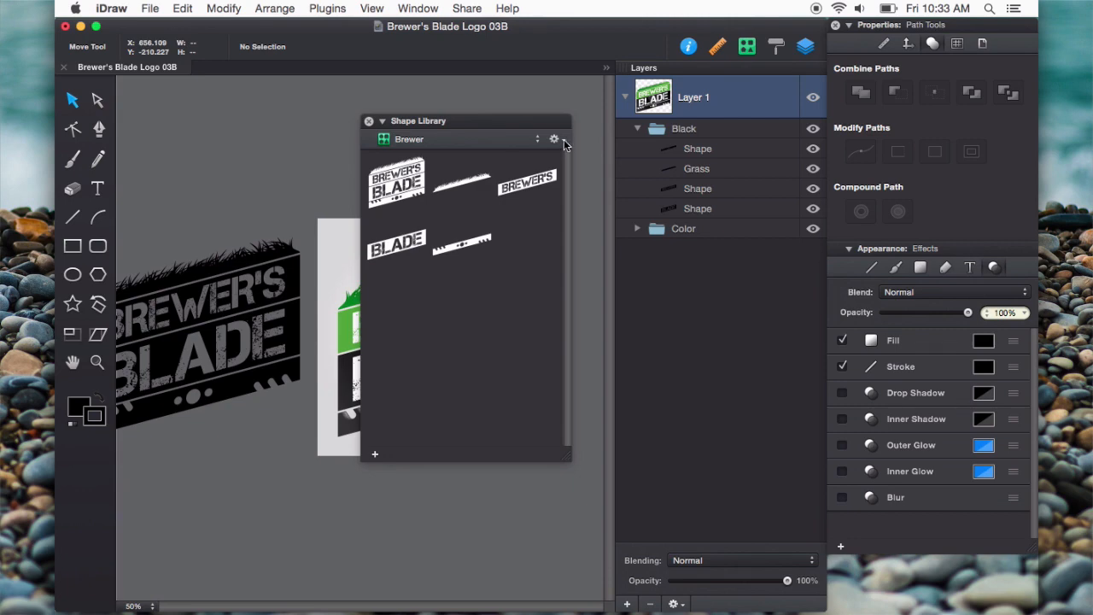
mouse_move(533, 144)
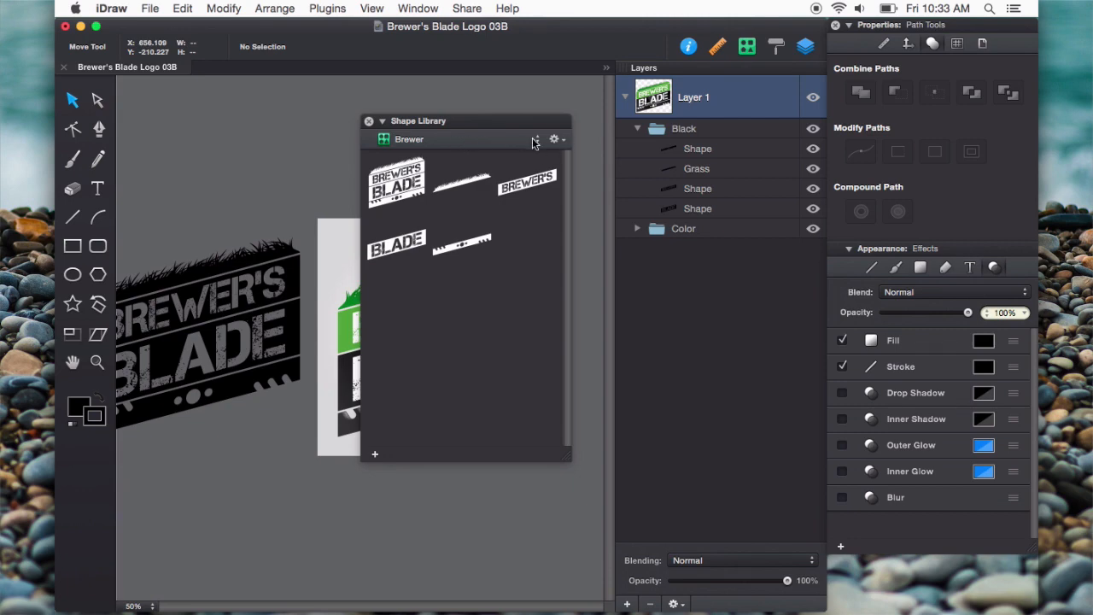
- Export the Brewer library as Brewer.idshapes to the Desktop
click(536, 140)
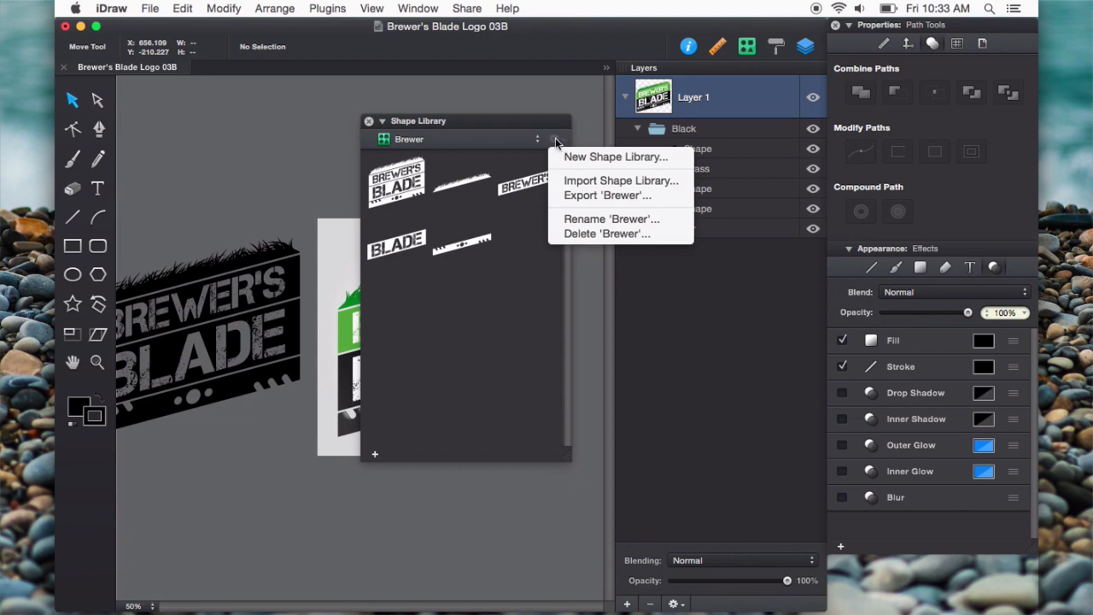
mouse_move(620, 205)
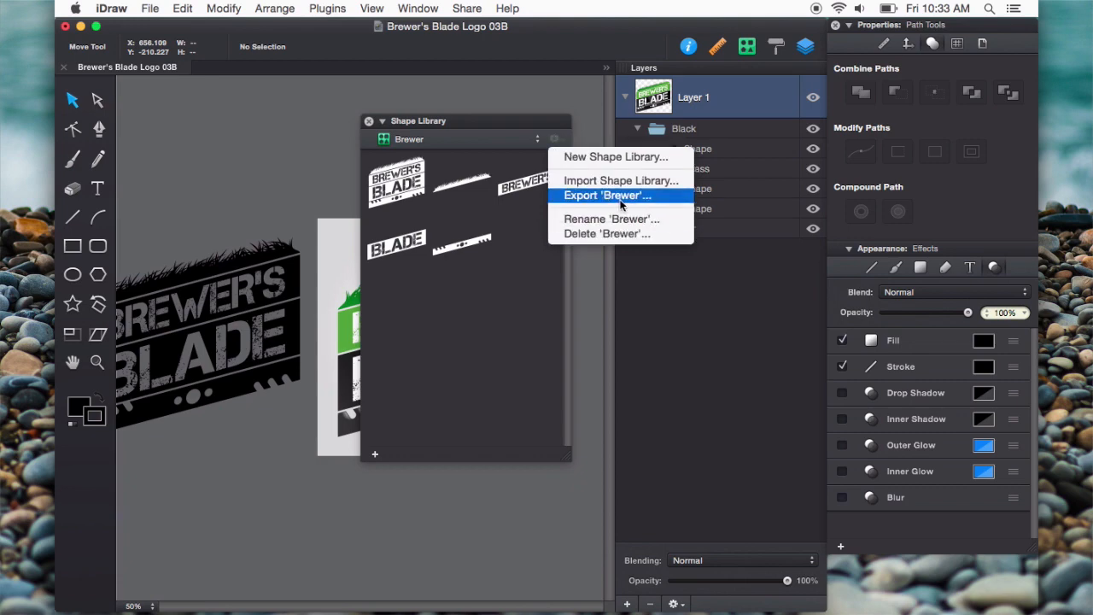
mouse_move(634, 203)
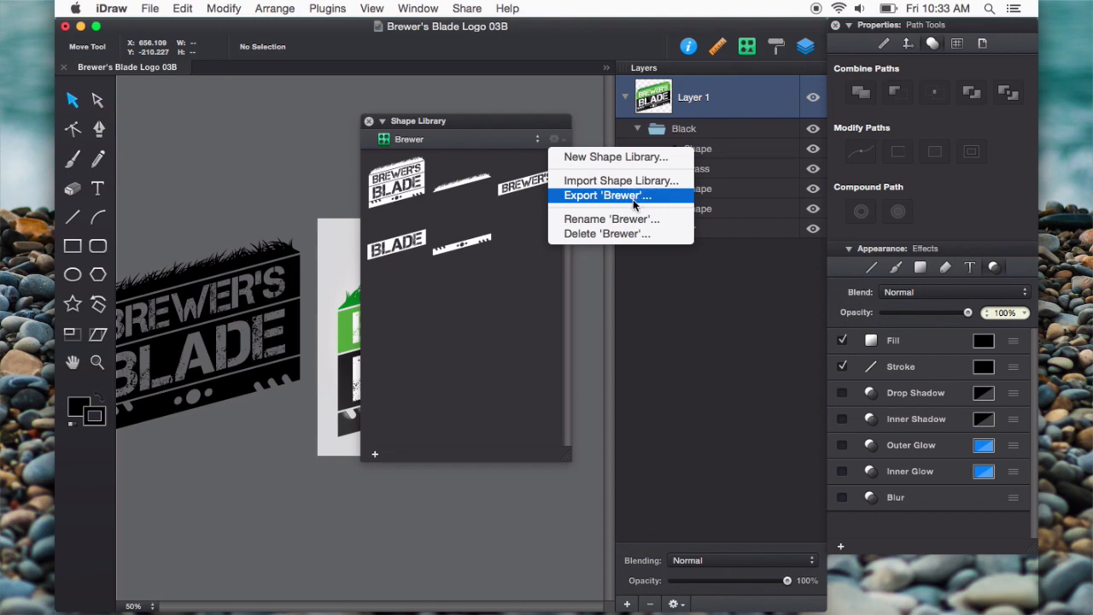
mouse_move(437, 143)
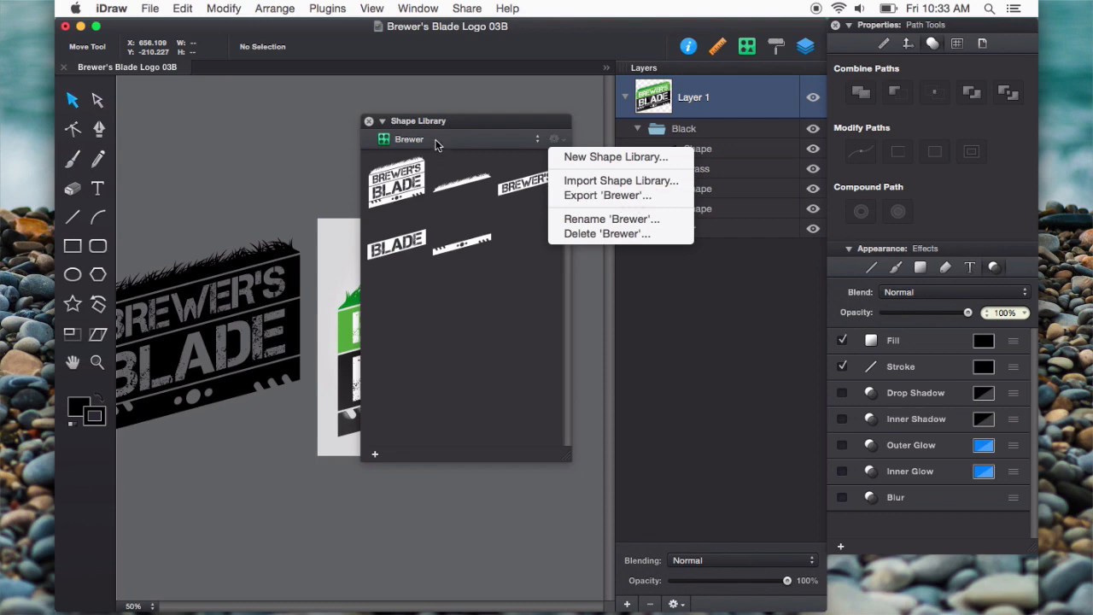
mouse_move(468, 194)
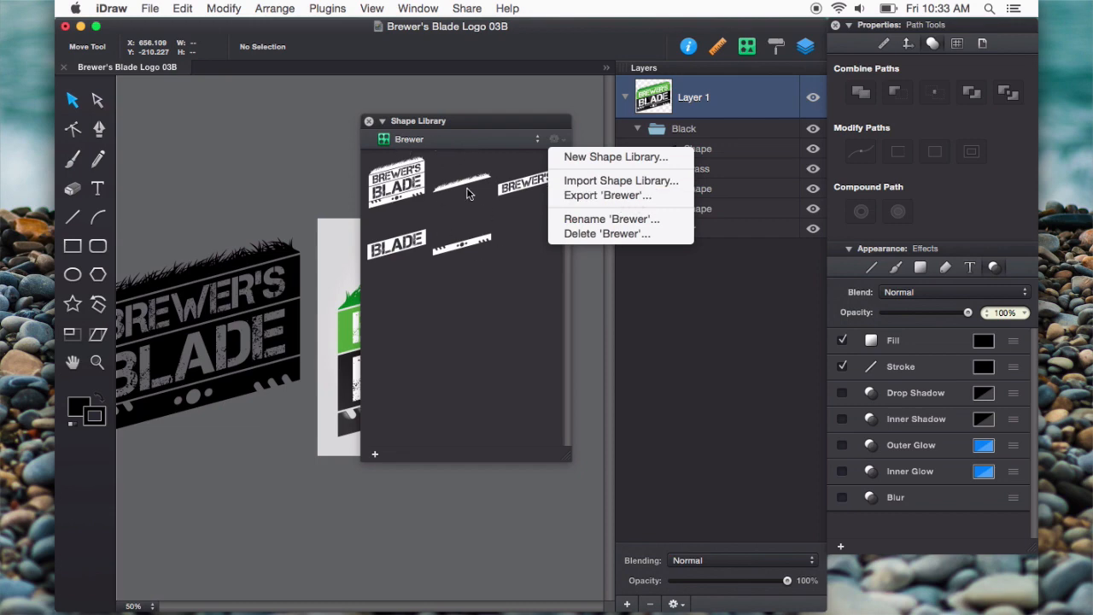
click(606, 195)
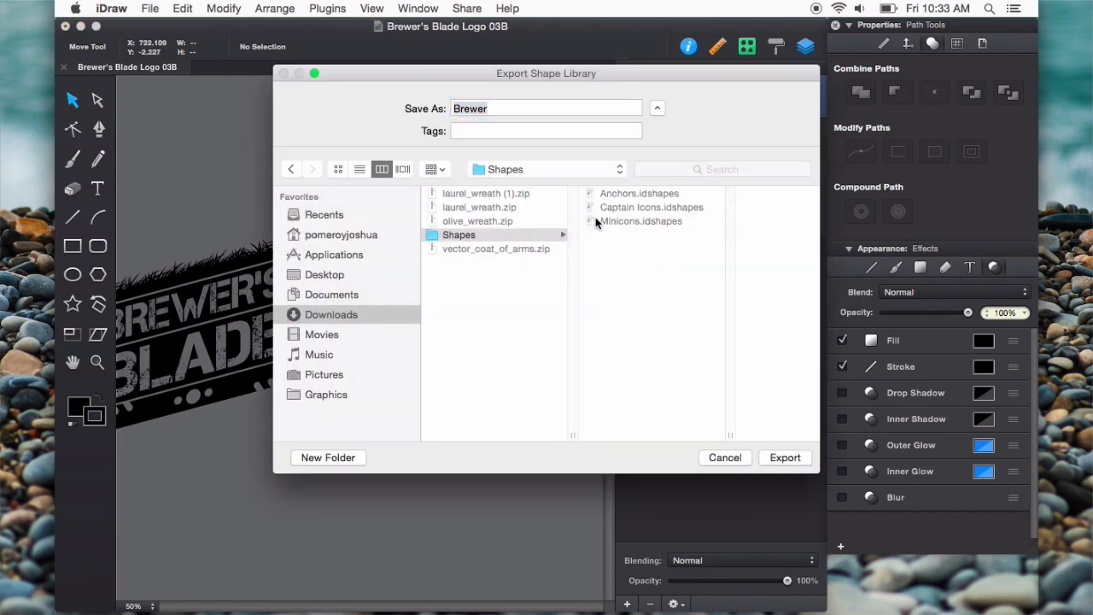
click(325, 274)
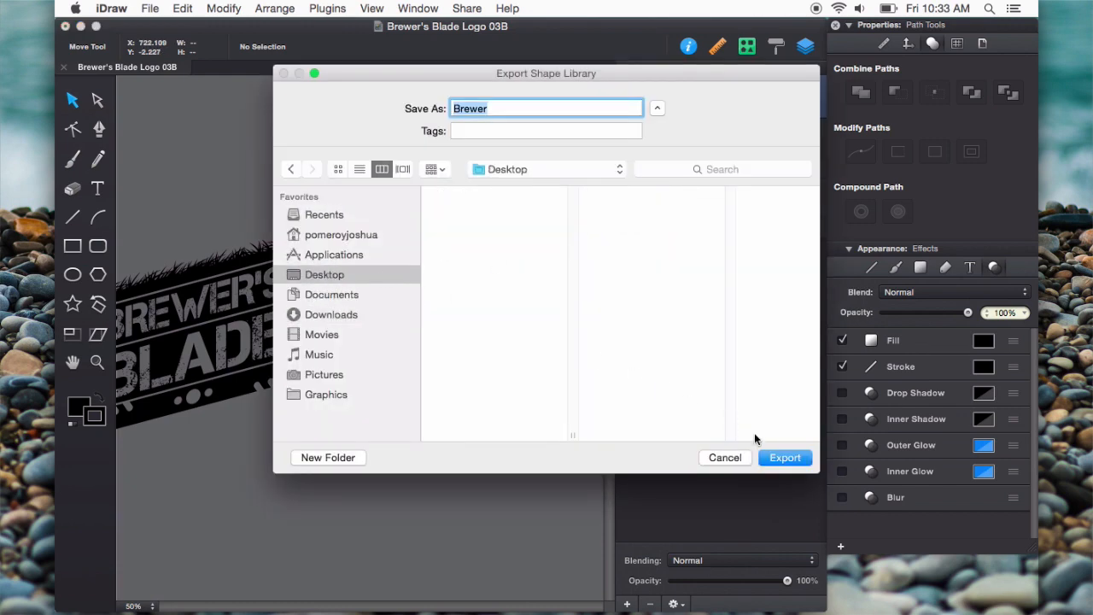
click(786, 458)
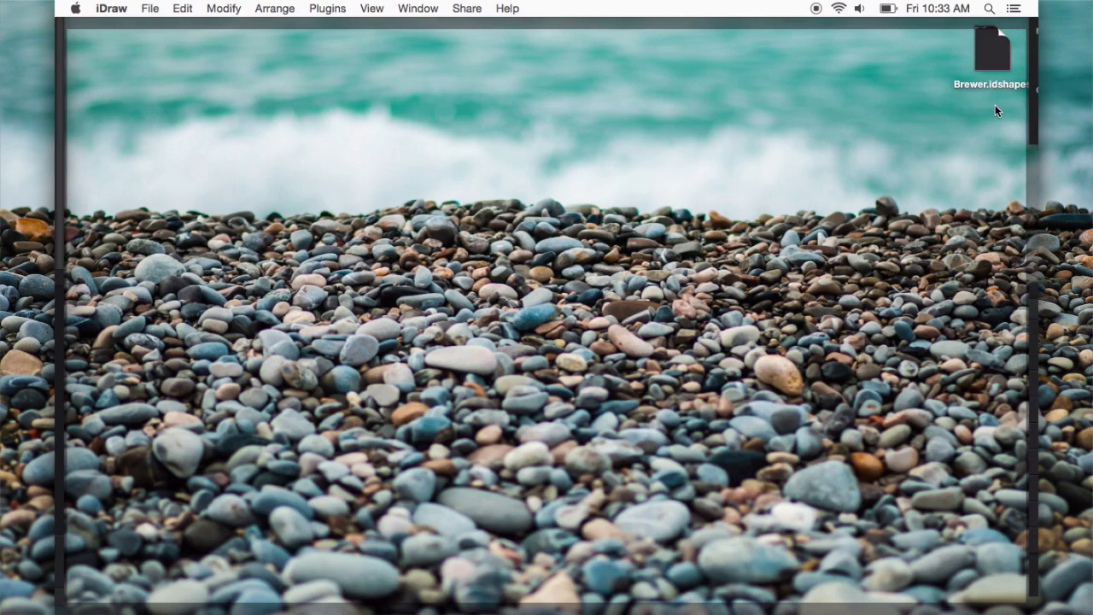
mouse_move(994, 96)
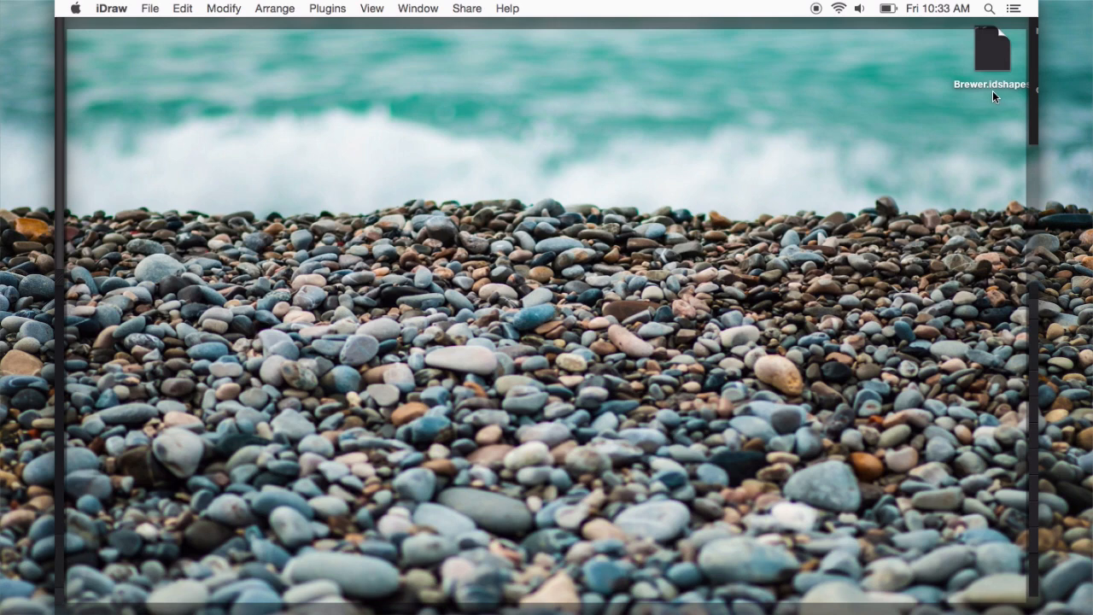
- Quick Look Brewer.idshapes on the Desktop, then open it back into iDraw
click(998, 48)
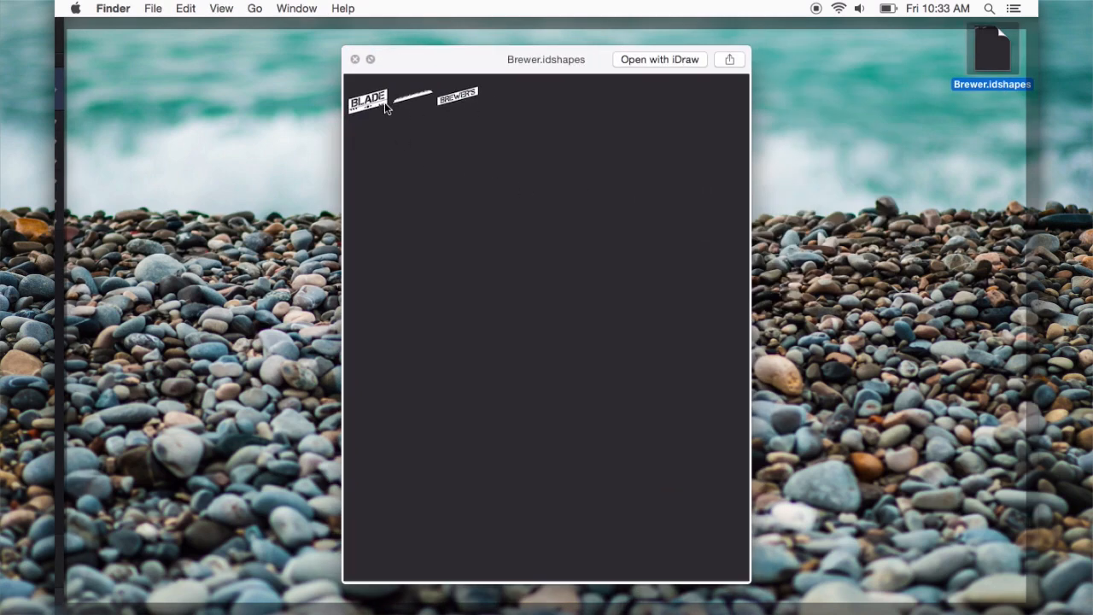
click(359, 58)
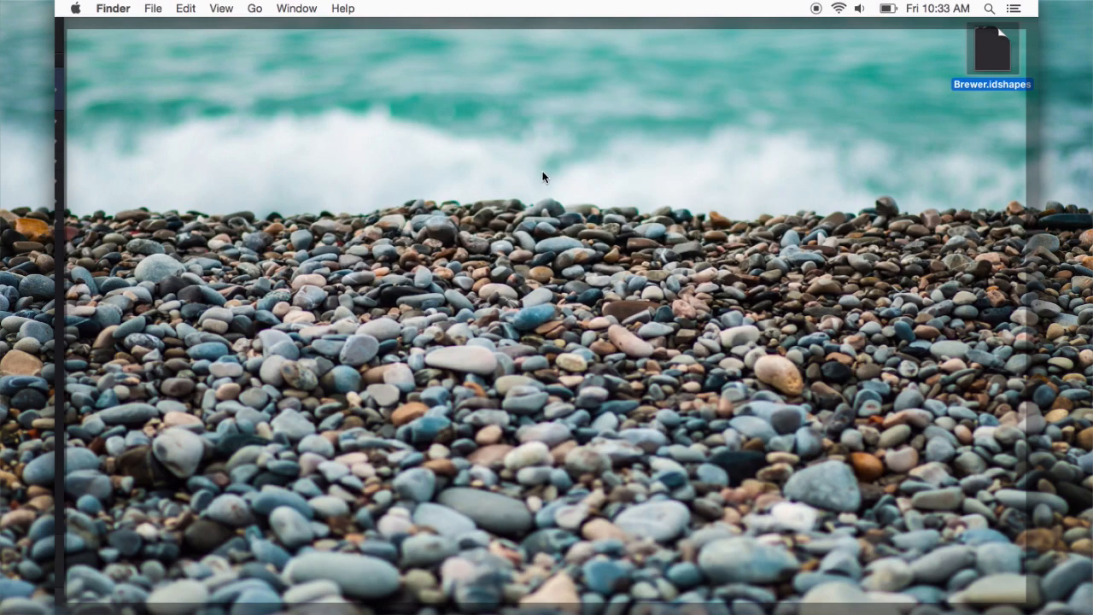
double_click(995, 52)
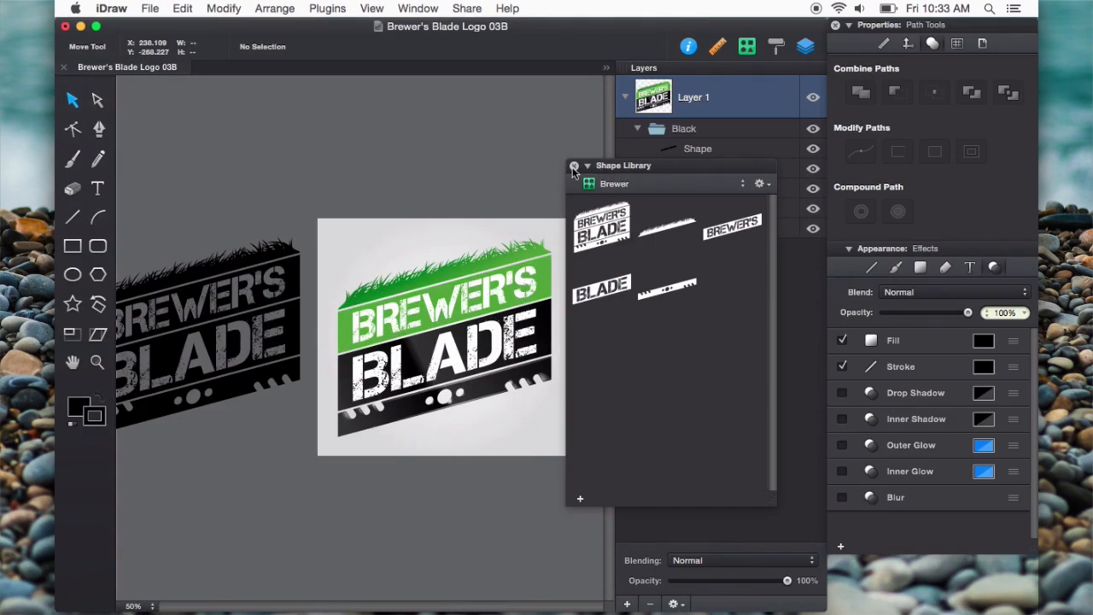
- Close the Shape Library panel, leaving only the Brewer's Blade logo document visible
click(573, 166)
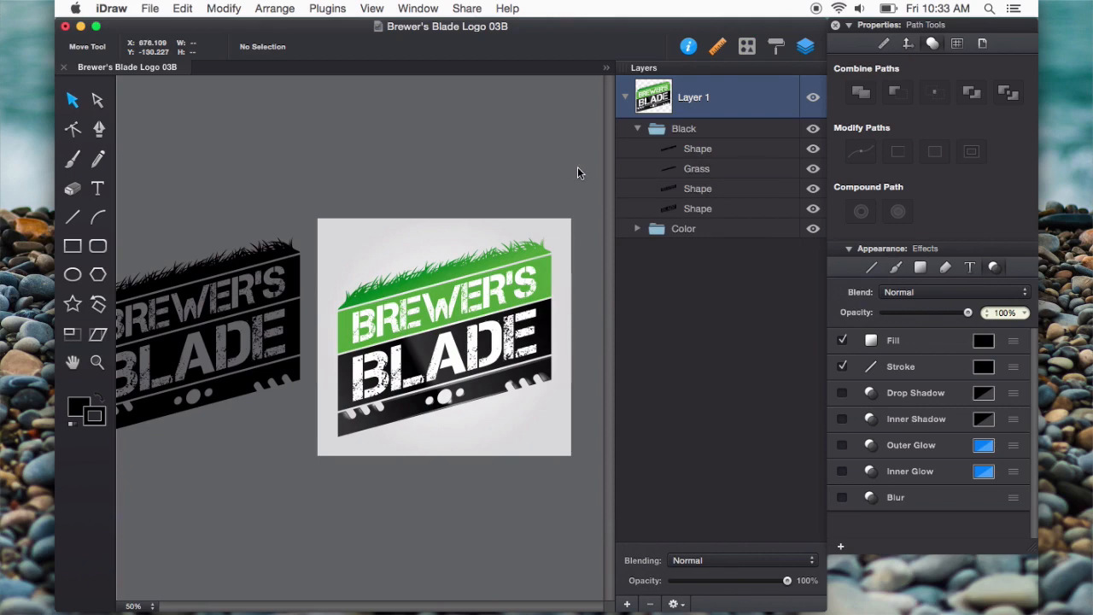